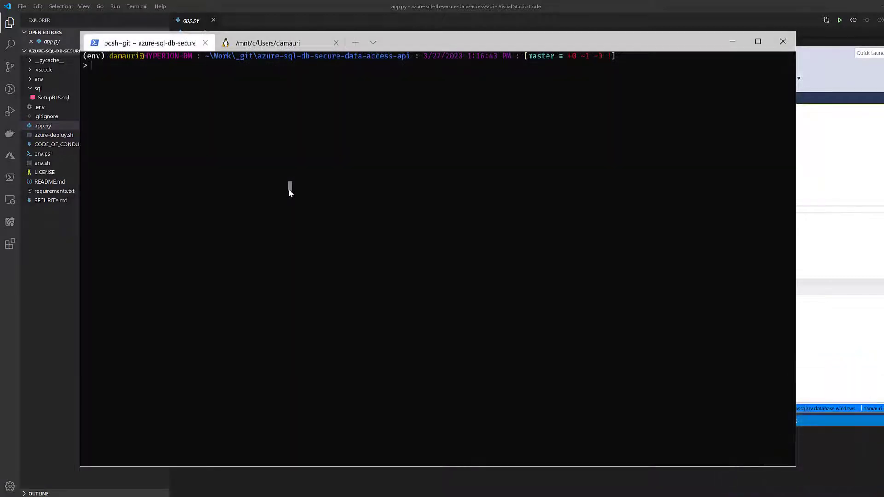
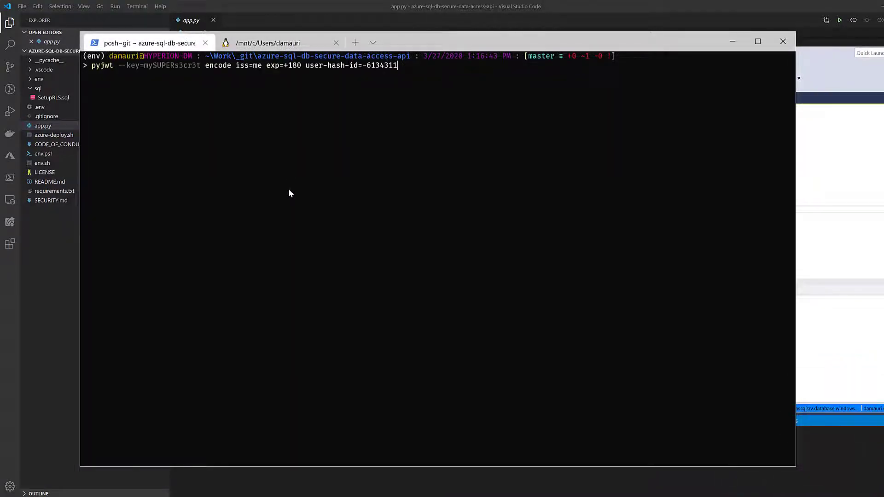
Generate a JWT for user-hash-id -6134311 and curl /sensitive-data/more with it.
{"action": "key", "text": "Return"}
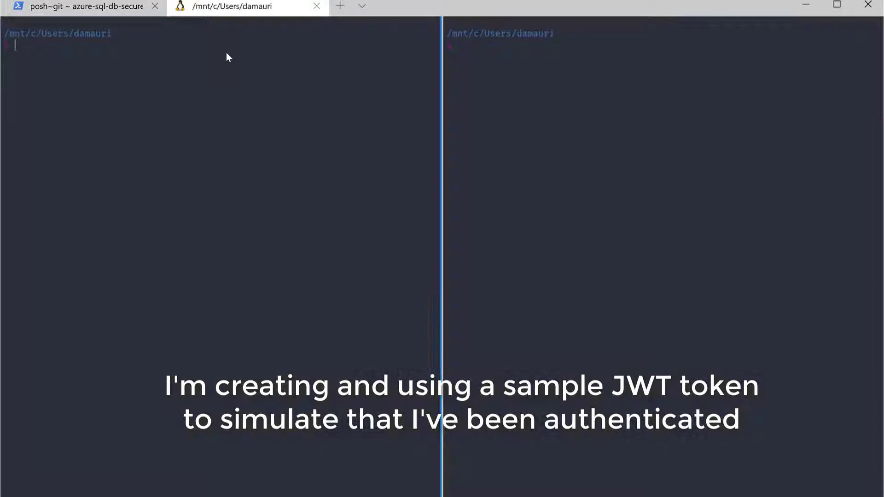
{"action": "key", "text": "ctrl+r"}
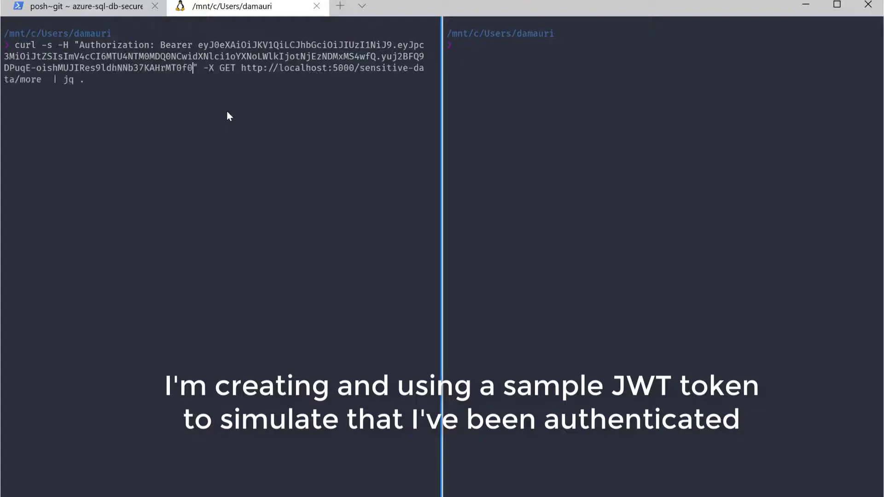
{"action": "key", "text": "Return"}
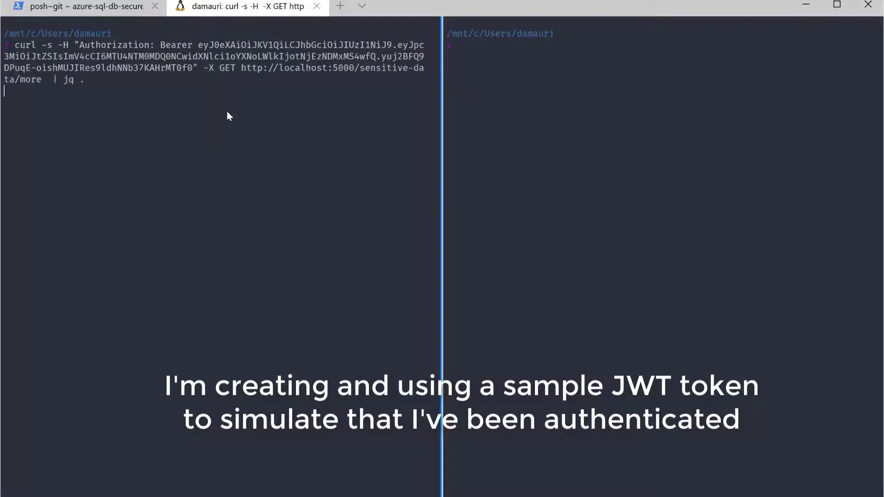
{"action": "key", "text": "Return"}
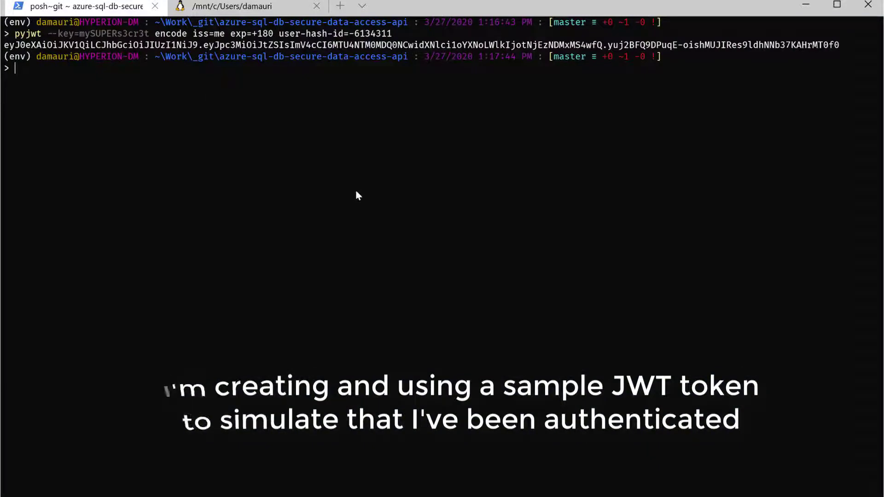
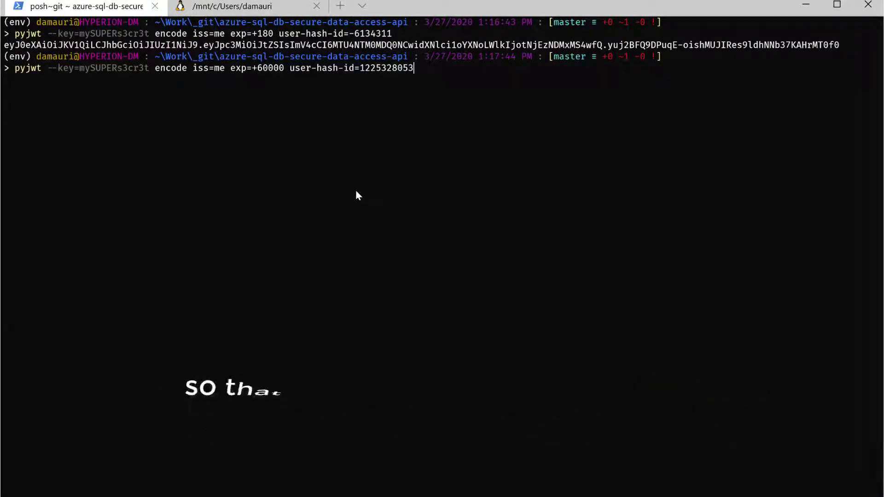
{"action": "key", "text": "Return"}
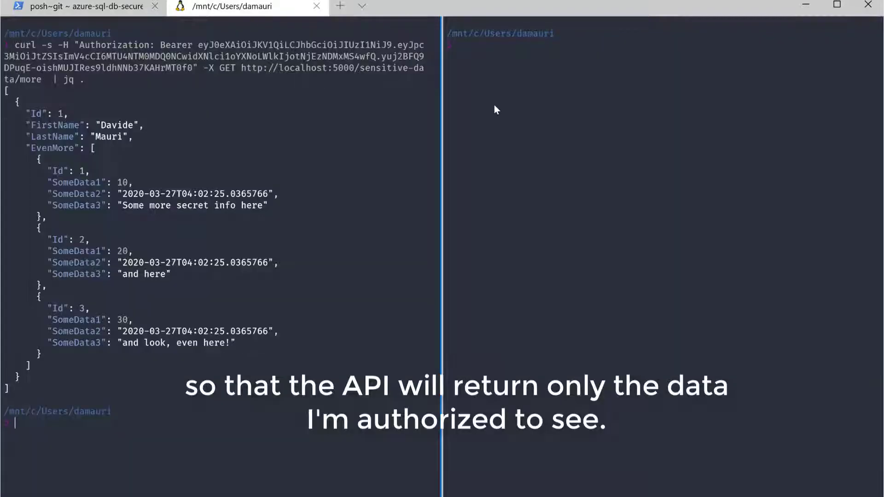
{"action": "key", "text": "ctrl+r"}
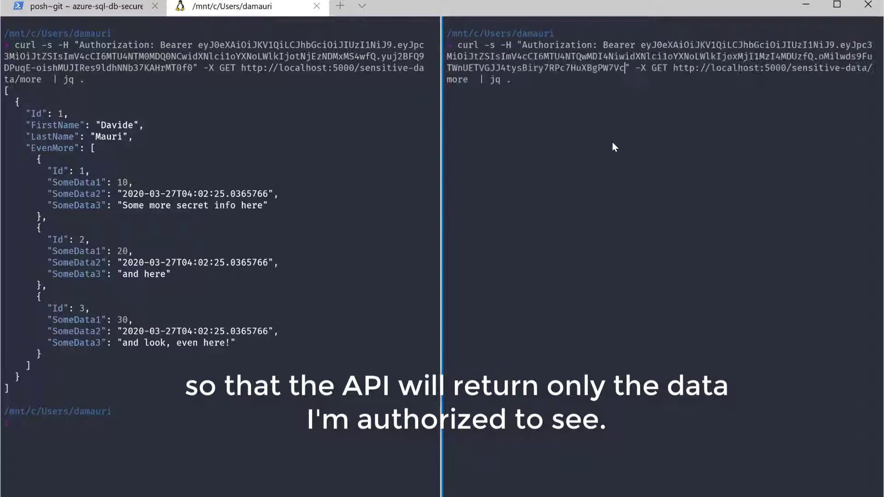
{"action": "key", "text": "Return"}
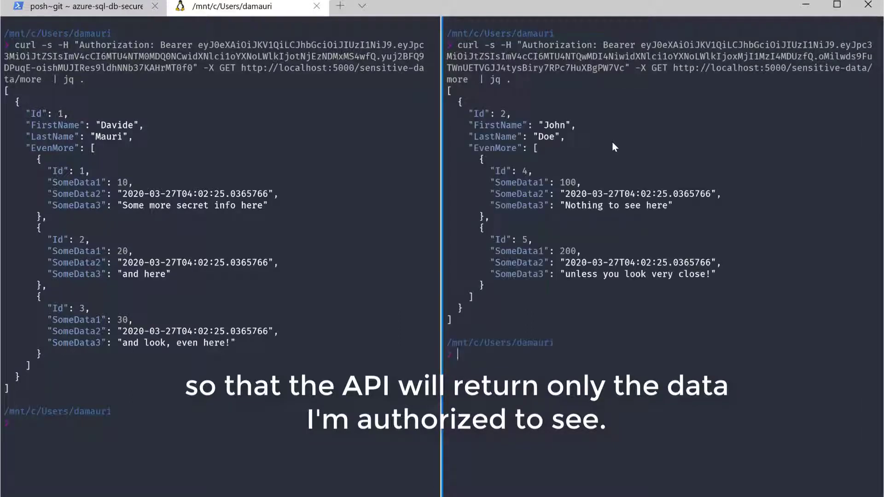
{"action": "mouse_move", "coordinate": [97, 126]}
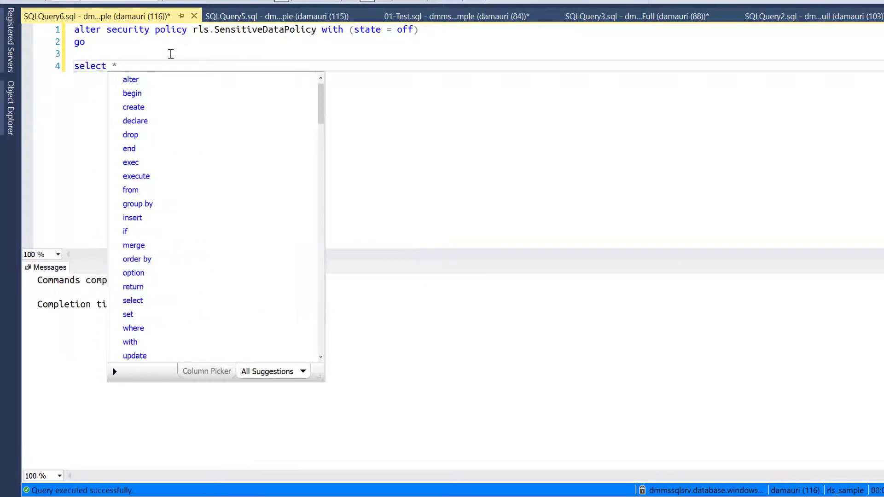
Select all rows, then turn the security policy on and query the table again.
{"action": "type", "text": "from dbo.[SensitiveData"}
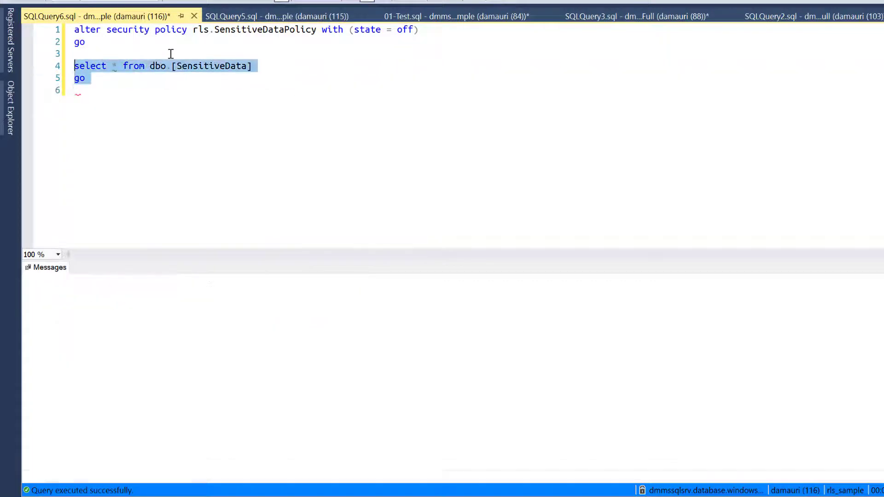
{"action": "key", "text": "F5"}
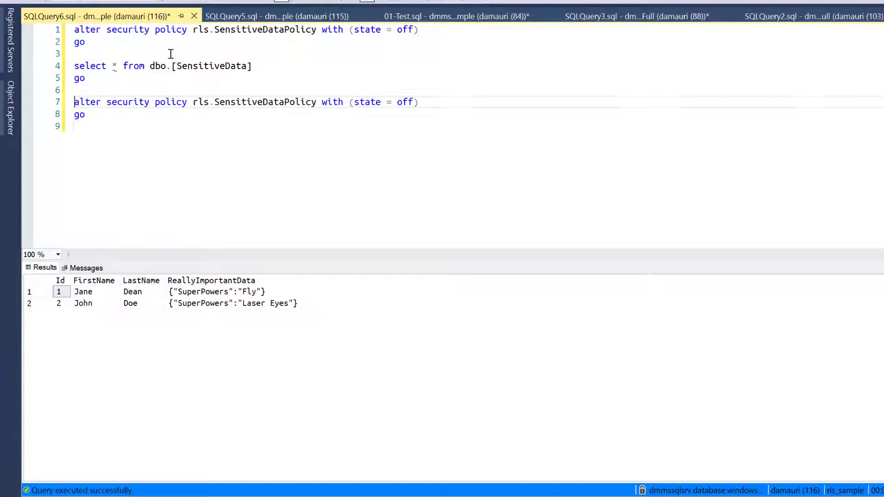
{"action": "type", "text": "on"}
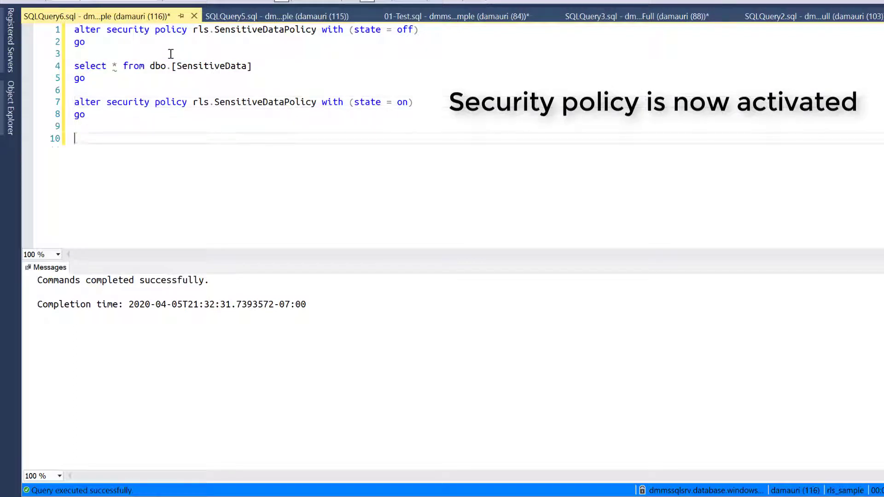
{"action": "key", "text": "F5"}
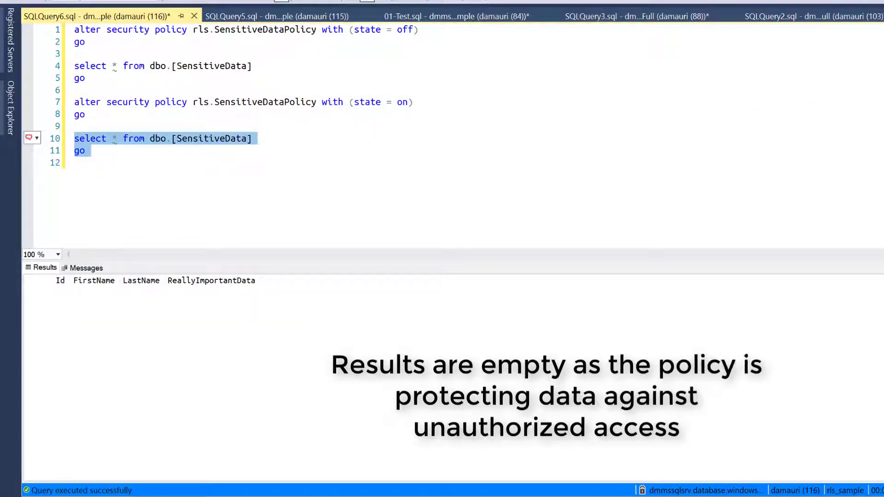
Run the select under the first user-hash-id's session context.
{"action": "left_click", "coordinate": [184, 193]}
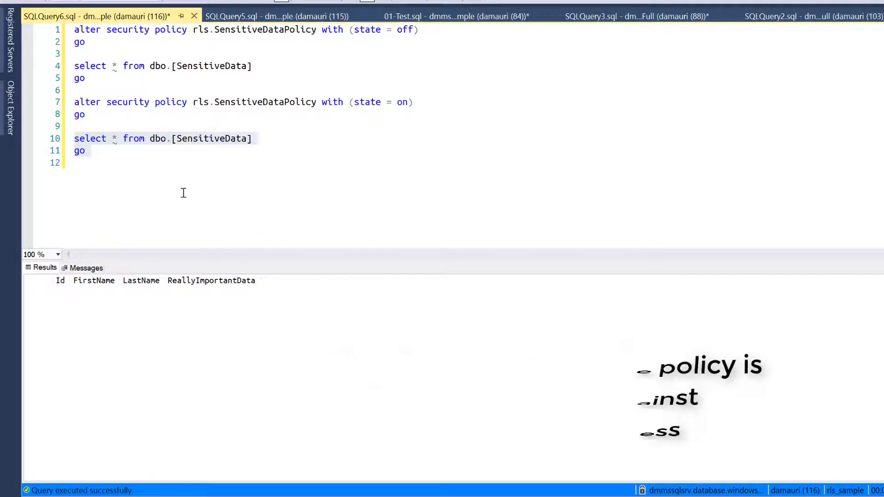
{"action": "scroll", "scroll_direction": "down", "scroll_amount": 3}
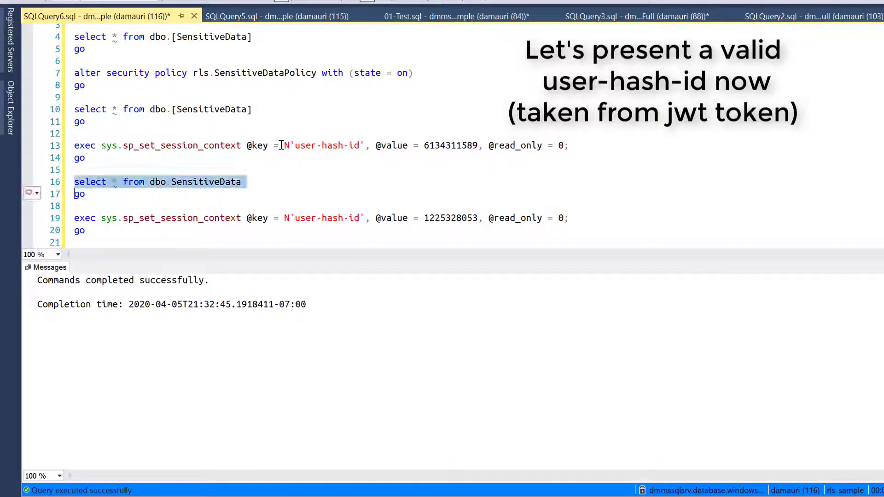
{"action": "key", "text": "F5"}
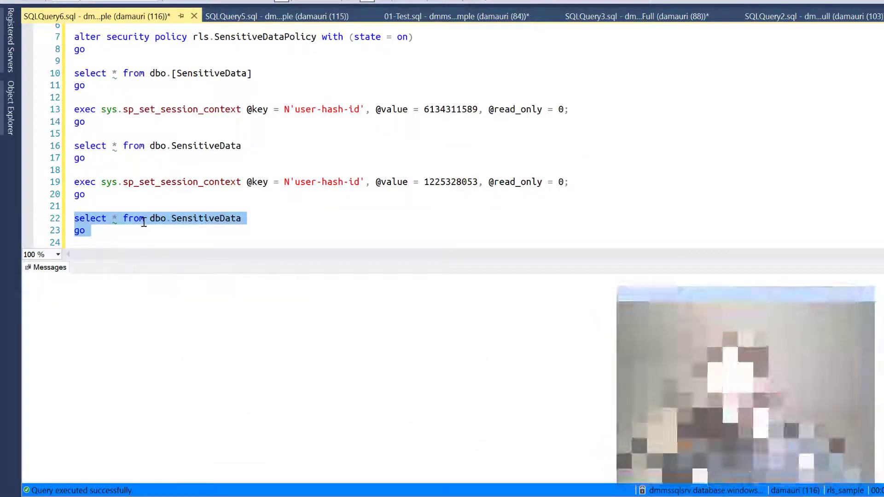
{"action": "key", "text": "F5"}
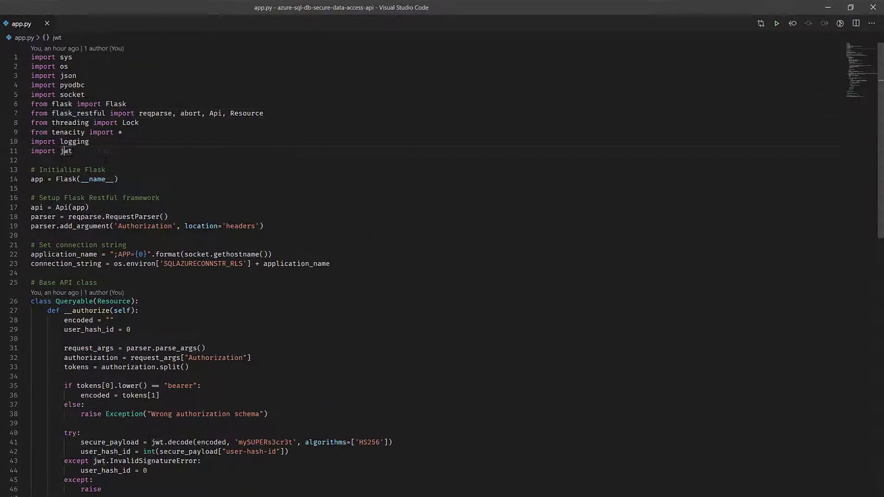
{"action": "scroll", "scroll_direction": "down", "scroll_amount": 3}
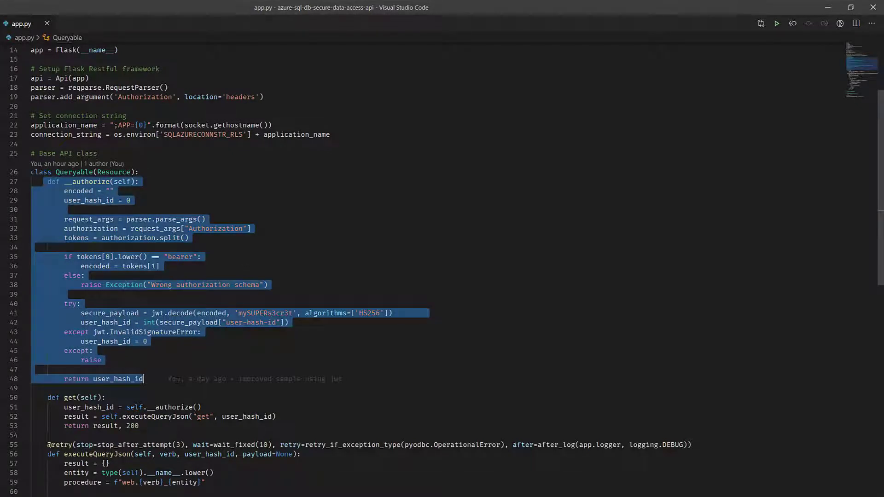
{"action": "mouse_move", "coordinate": [300, 257]}
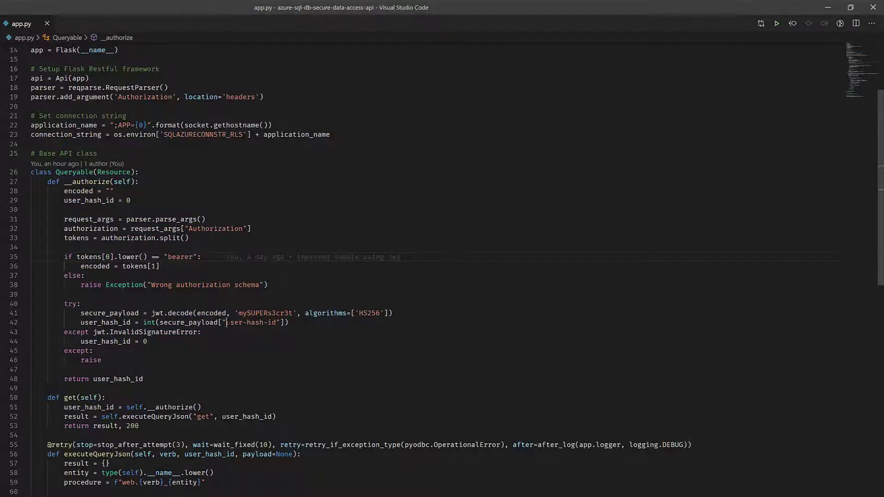
{"action": "double_click", "coordinate": [251, 322]}
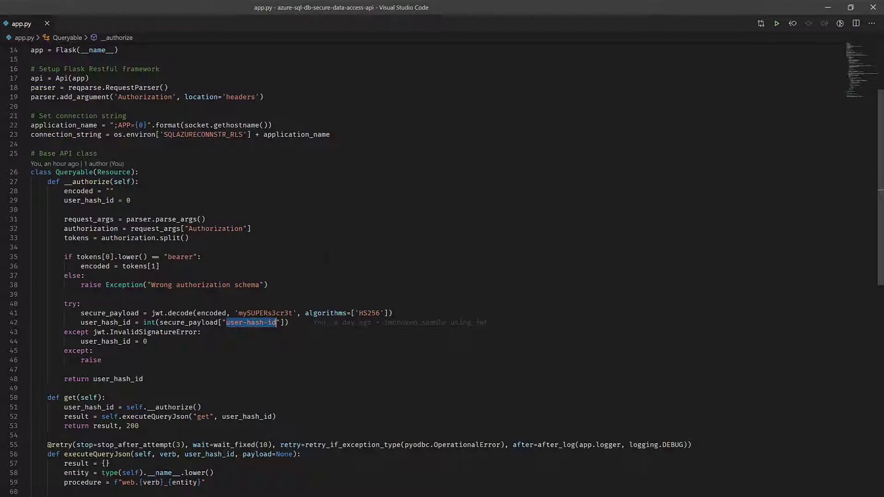
{"action": "scroll", "scroll_direction": "down", "scroll_amount": 3}
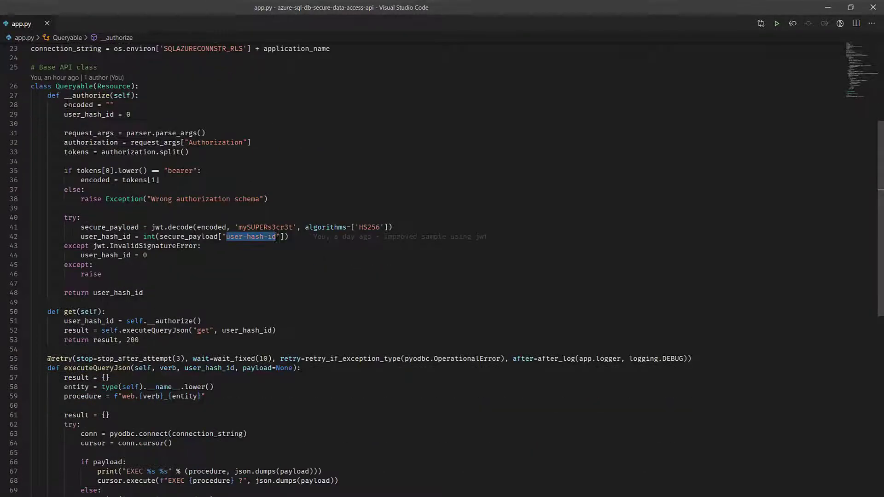
{"action": "left_click", "coordinate": [96, 86]}
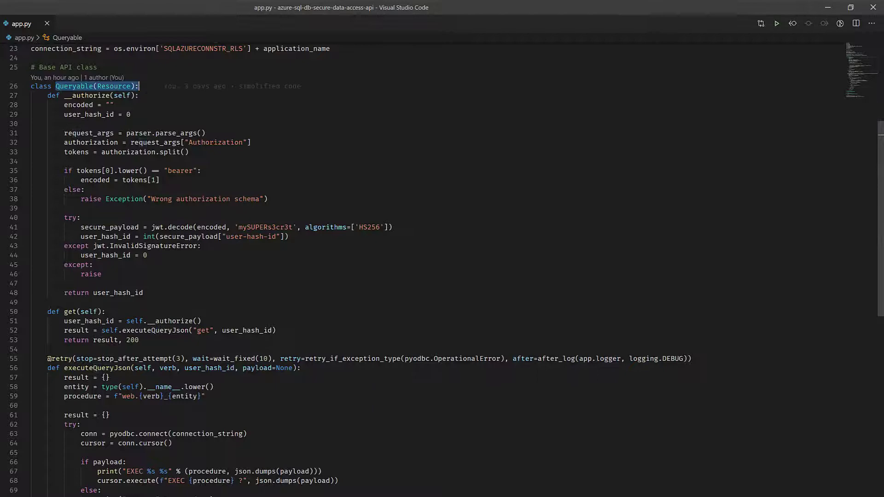
{"action": "scroll", "scroll_direction": "down", "scroll_amount": 3}
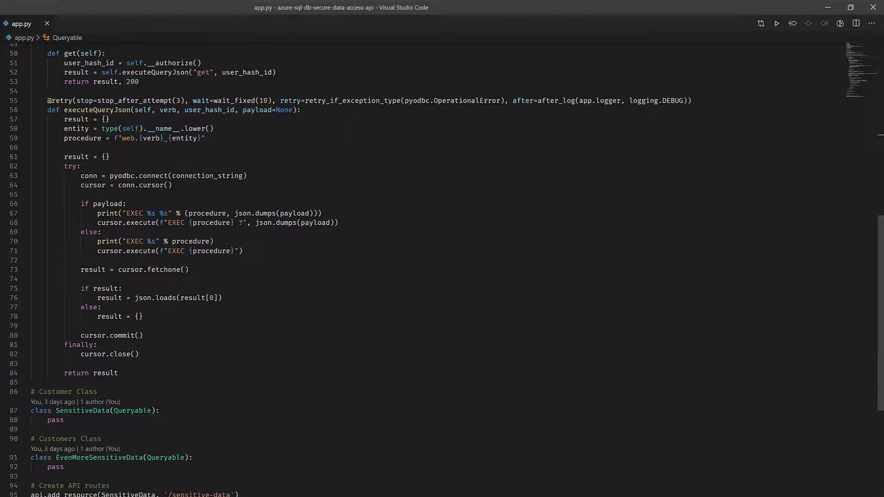
{"action": "scroll", "scroll_direction": "down", "scroll_amount": 3}
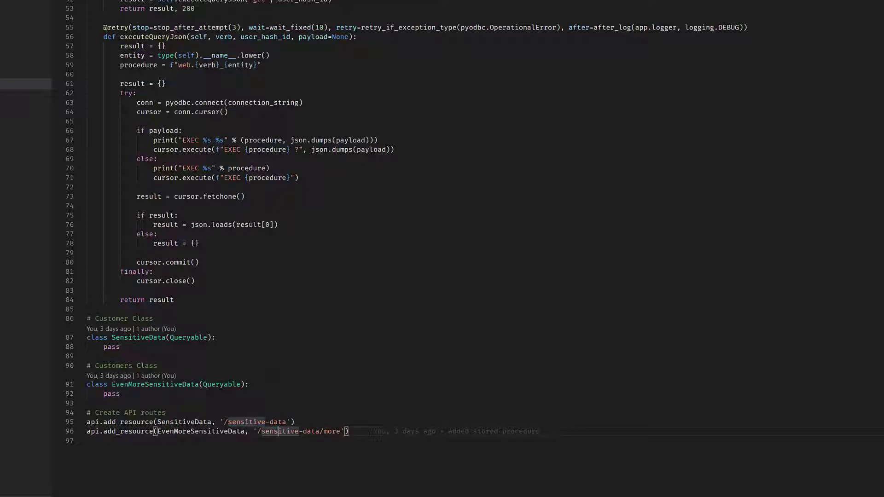
{"action": "scroll", "scroll_direction": "up", "scroll_amount": 3}
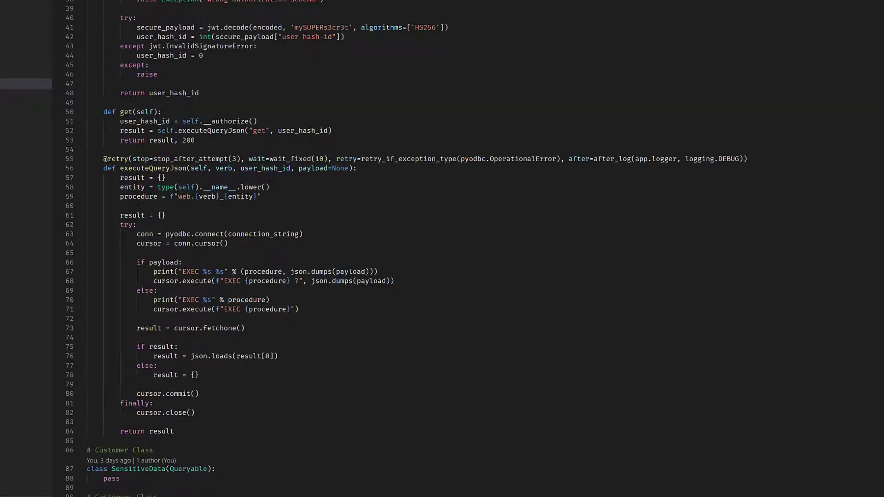
{"action": "scroll", "scroll_direction": "up", "scroll_amount": 3}
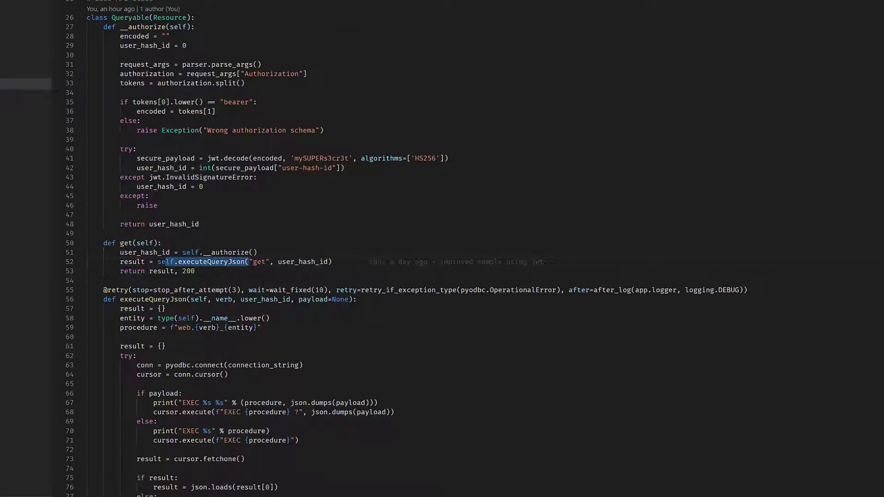
{"action": "scroll", "scroll_direction": "down", "scroll_amount": 3}
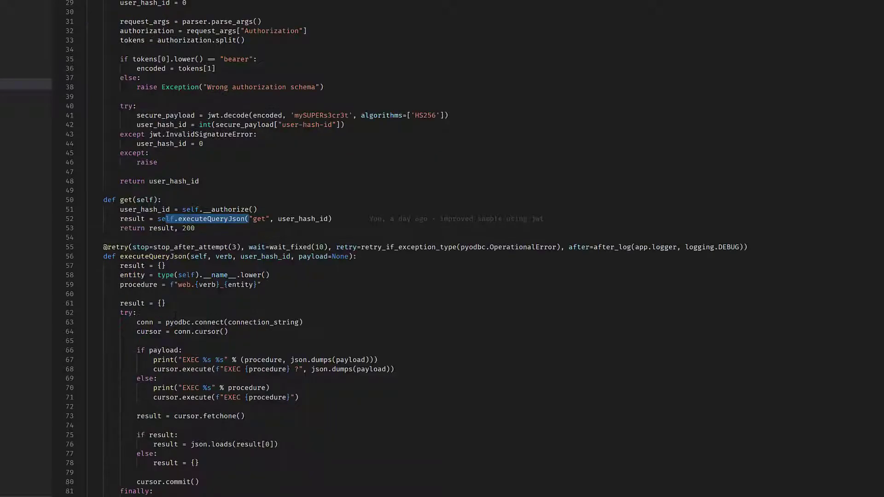
{"action": "scroll", "scroll_direction": "down", "scroll_amount": 3}
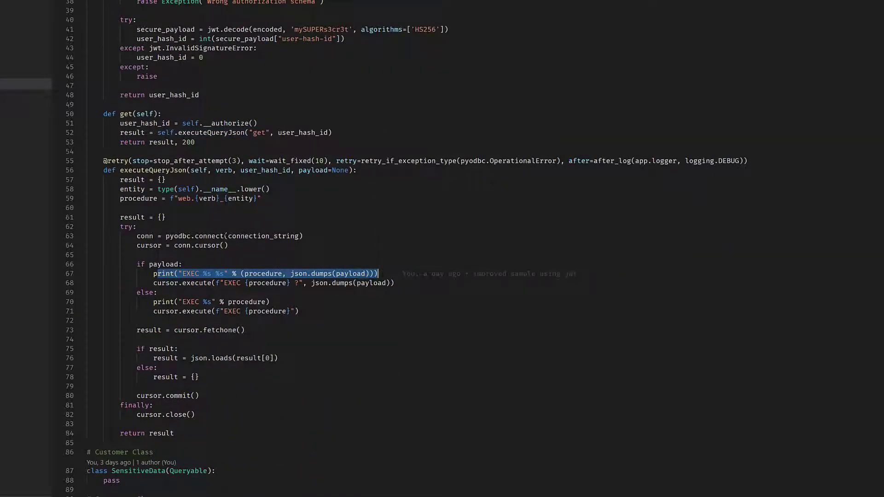
{"action": "scroll", "scroll_direction": "down", "scroll_amount": 3}
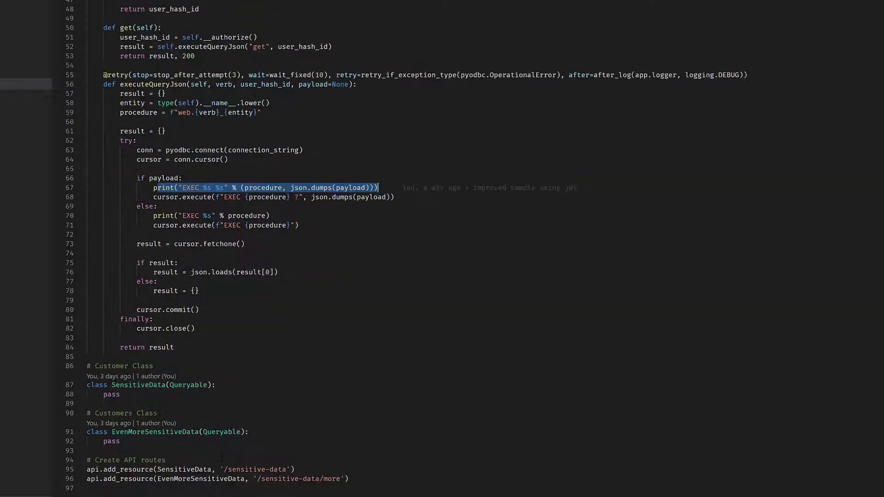
{"action": "scroll", "scroll_direction": "up", "scroll_amount": 3}
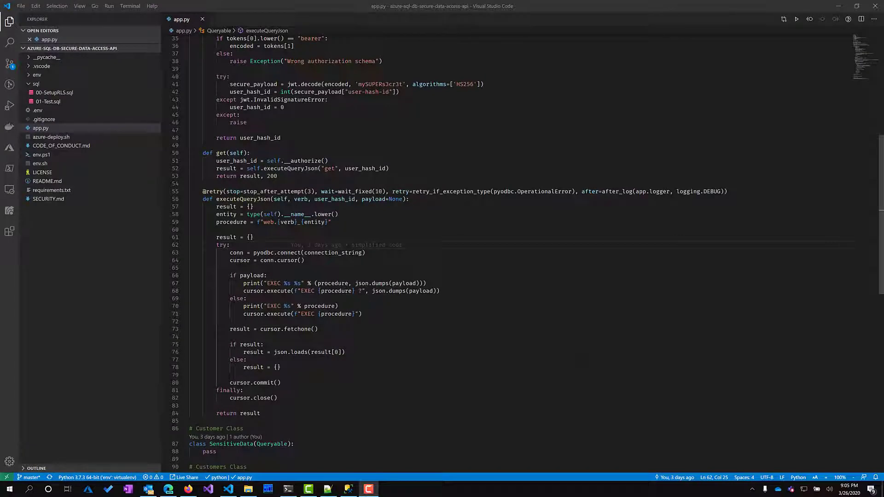
{"action": "mouse_move", "coordinate": [292, 485]}
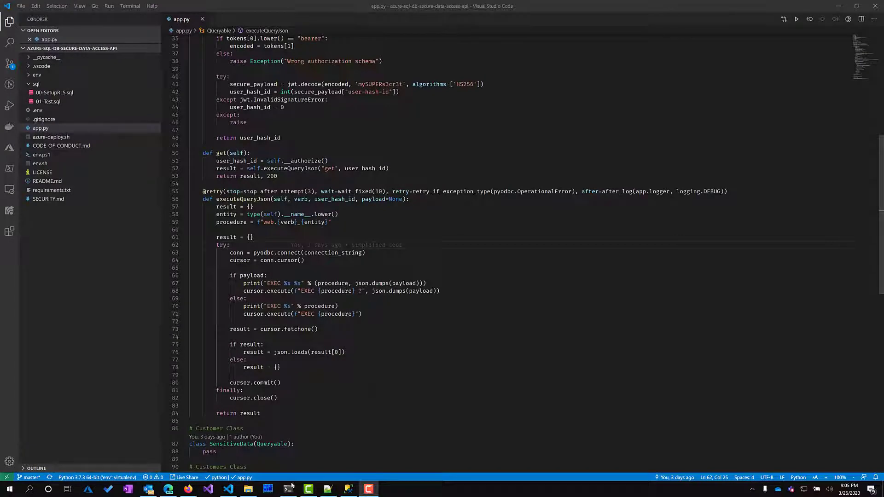
Send the Bearer-token request to /sensitive-data/more and decode the token's user-hash-id on jwt.io.
{"action": "left_click", "coordinate": [287, 489]}
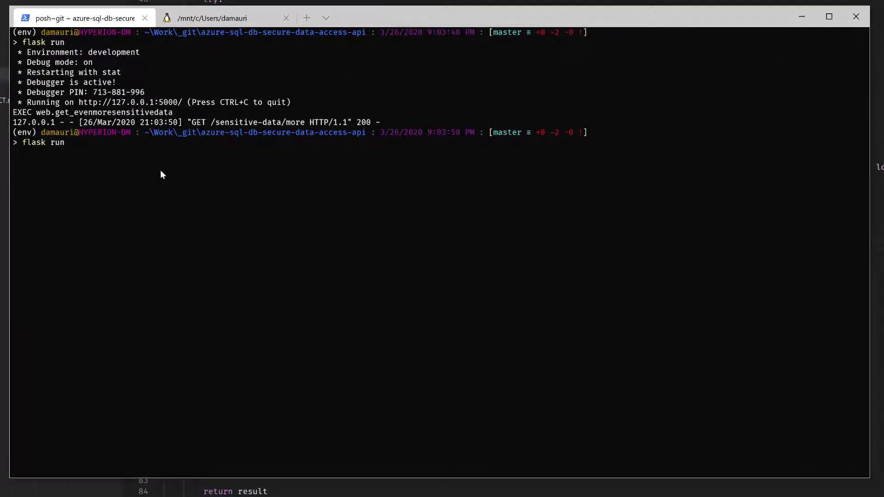
{"action": "left_click", "coordinate": [212, 17]}
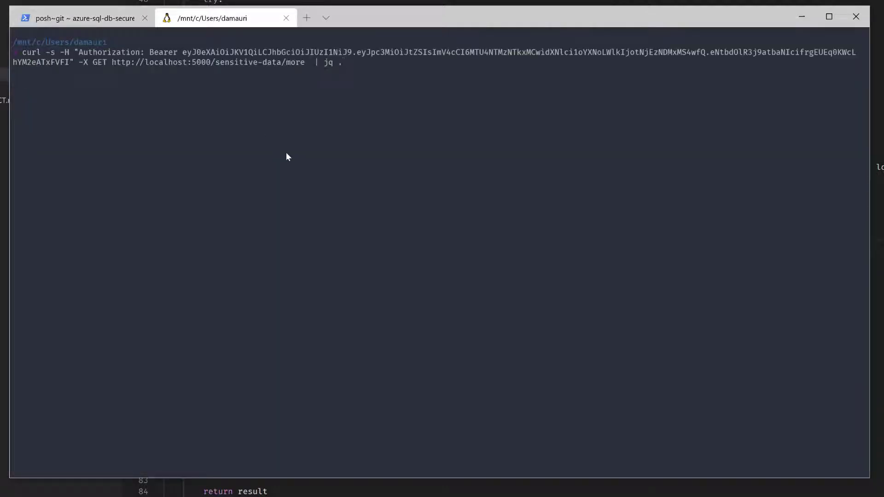
{"action": "mouse_move", "coordinate": [120, 63]}
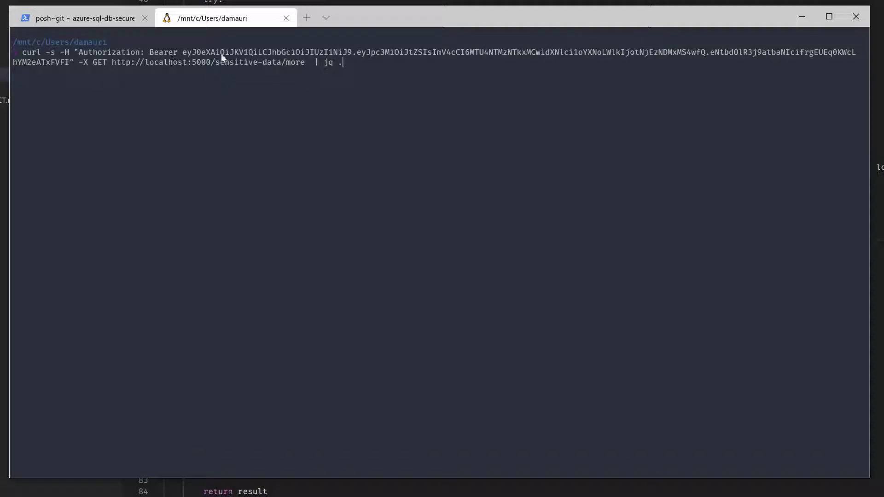
{"action": "key", "text": "Return"}
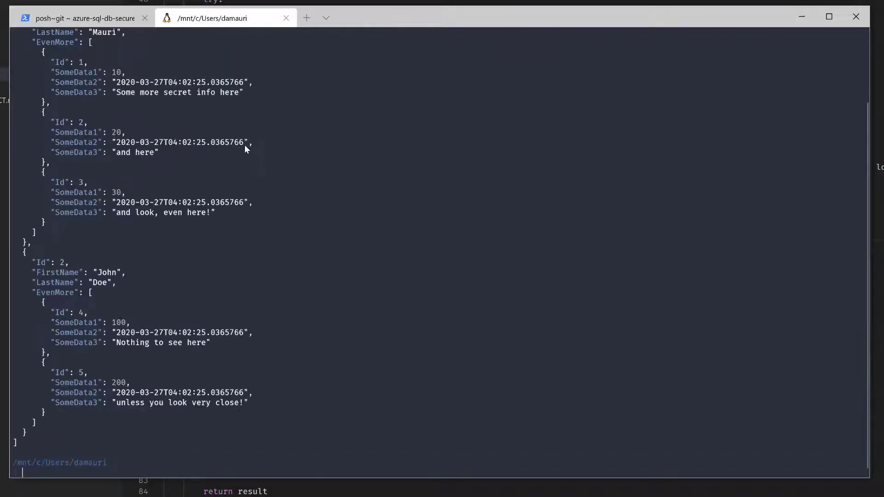
{"action": "scroll", "scroll_direction": "up", "scroll_amount": 3}
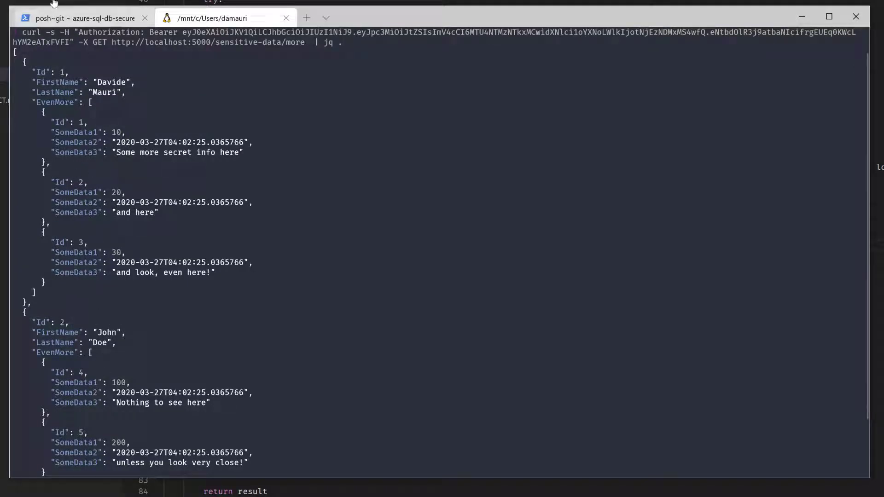
{"action": "left_click_drag", "start_coordinate": [37, 72], "coordinate": [141, 92]}
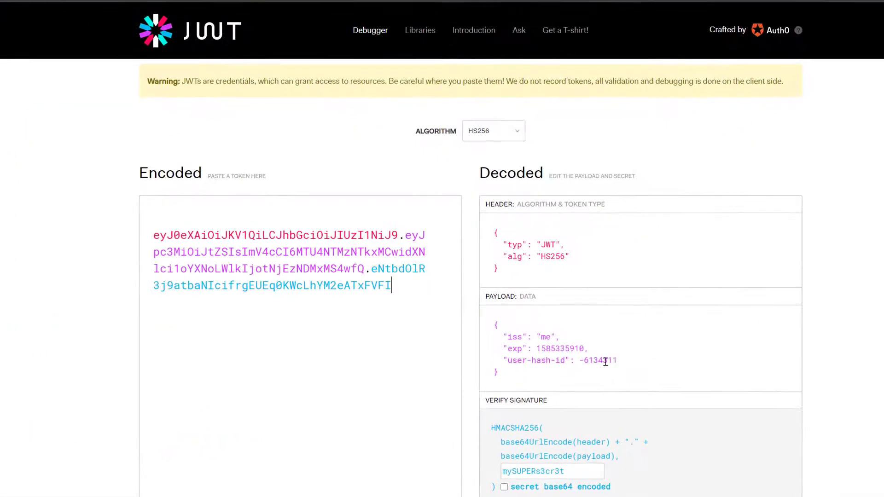
{"action": "double_click", "coordinate": [598, 357]}
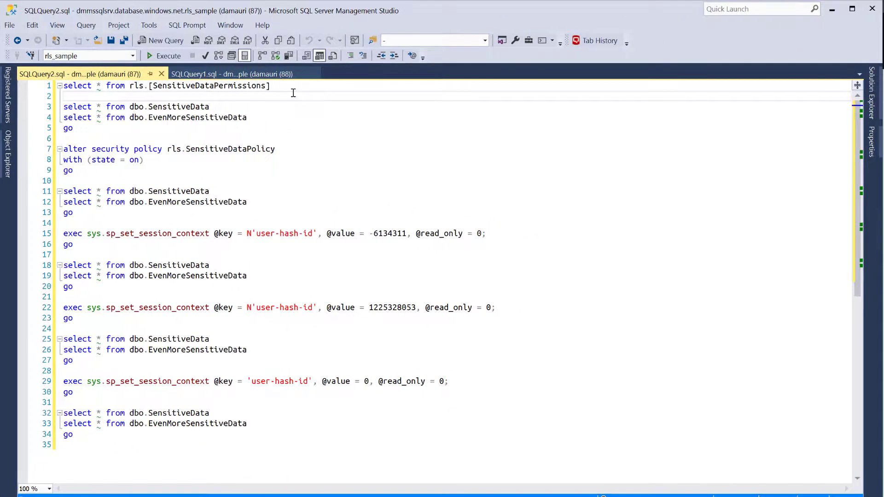
Run select * from rls.SensitiveDataPermissions and check which record each hash may see.
{"action": "left_click", "coordinate": [162, 56]}
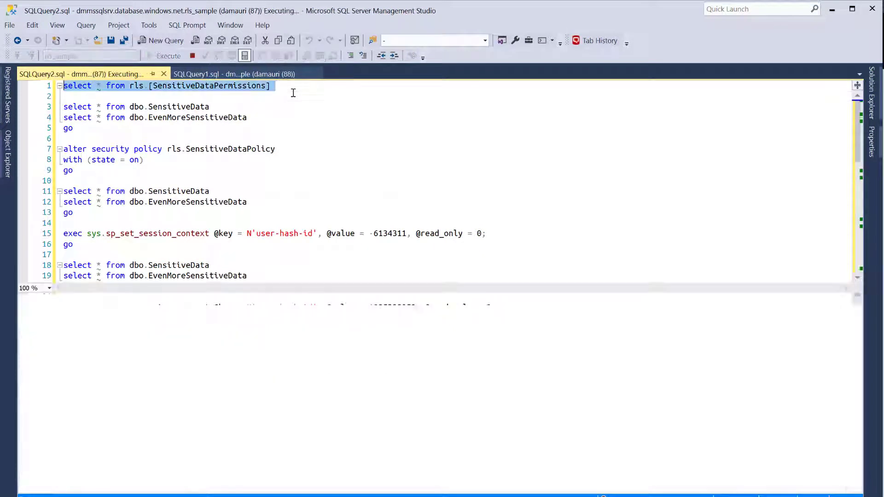
{"action": "left_click", "coordinate": [168, 55]}
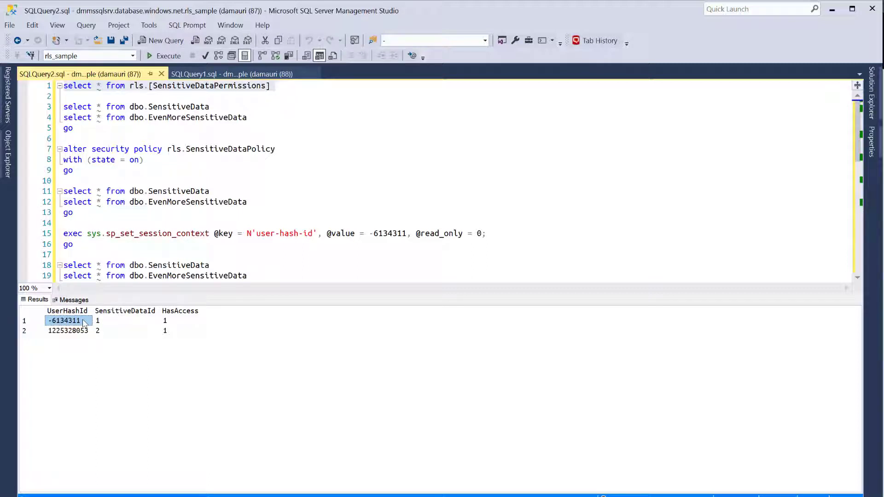
{"action": "left_click", "coordinate": [98, 320]}
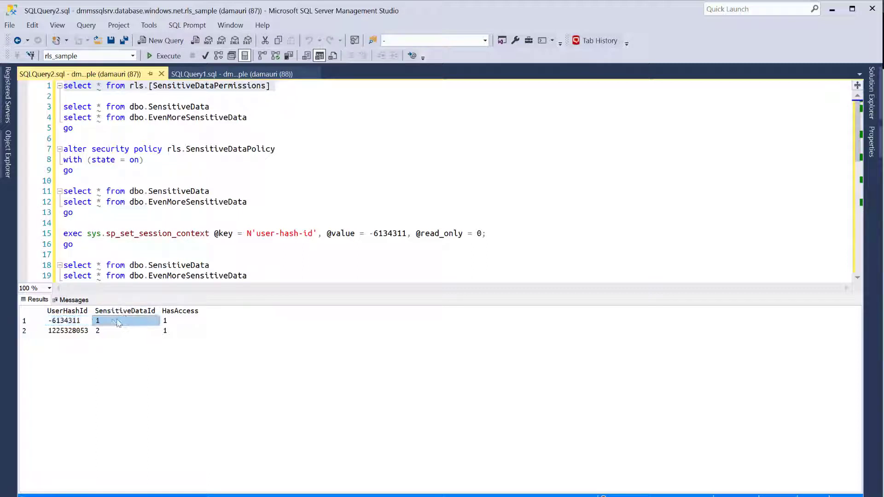
{"action": "mouse_move", "coordinate": [134, 321]}
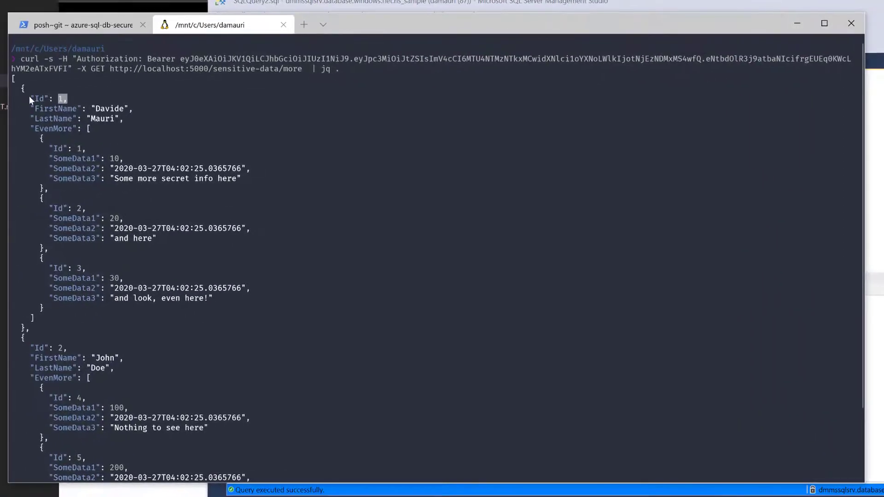
{"action": "double_click", "coordinate": [48, 98]}
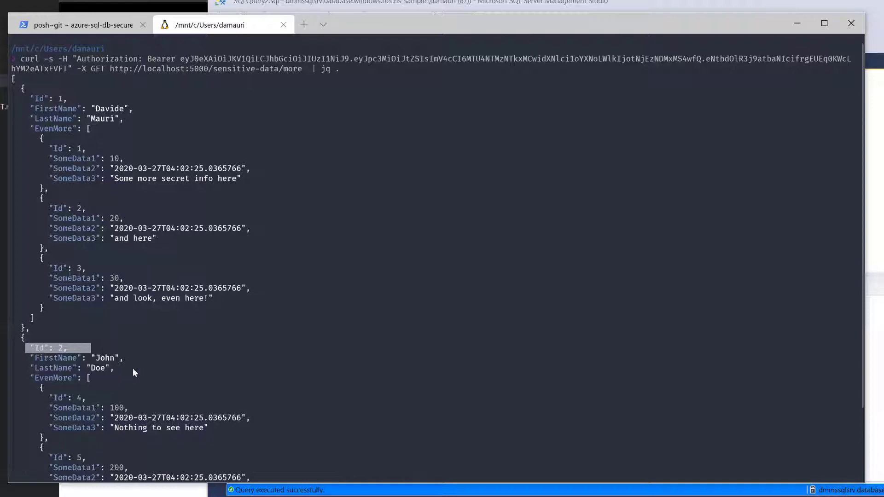
{"action": "mouse_move", "coordinate": [59, 366]}
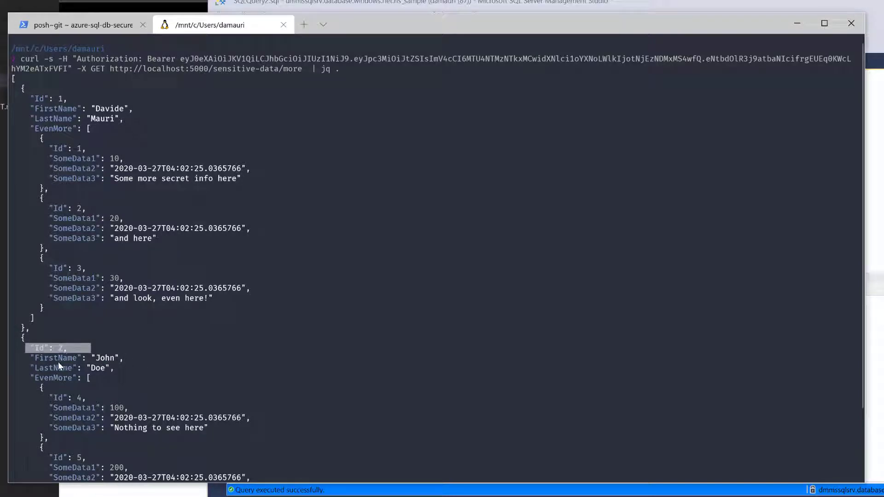
{"action": "mouse_move", "coordinate": [90, 359]}
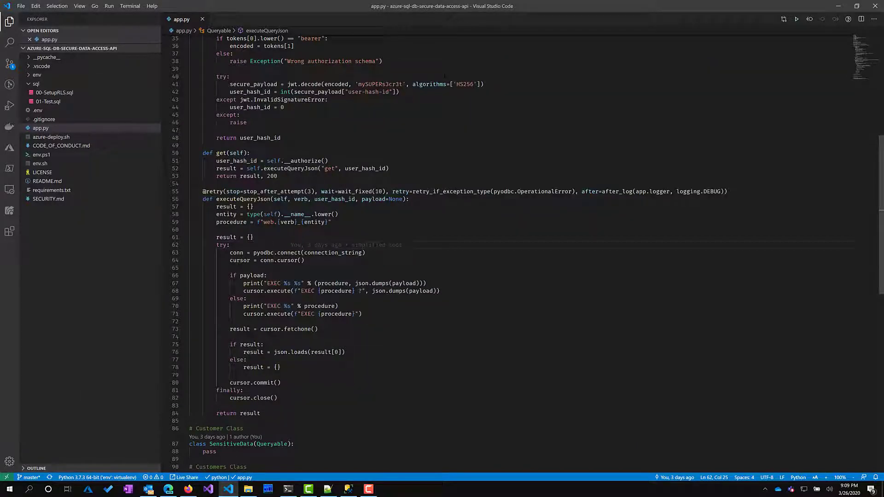
{"action": "mouse_move", "coordinate": [318, 283]}
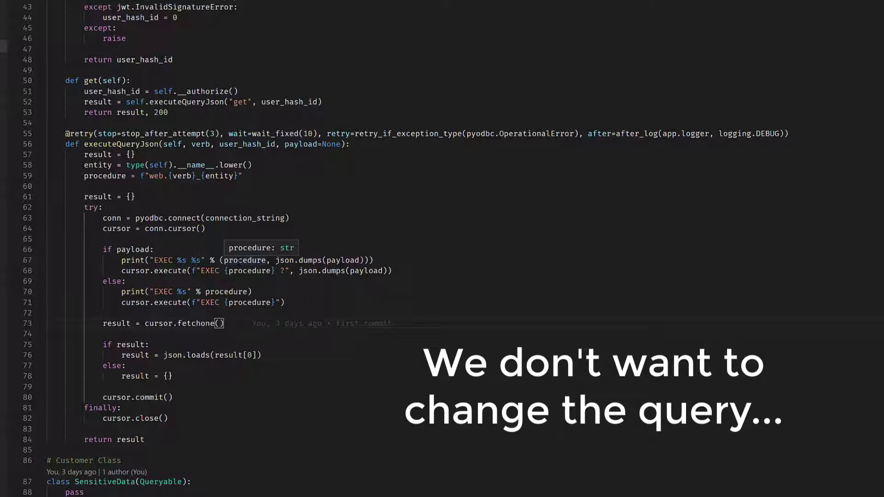
{"action": "mouse_move", "coordinate": [253, 257]}
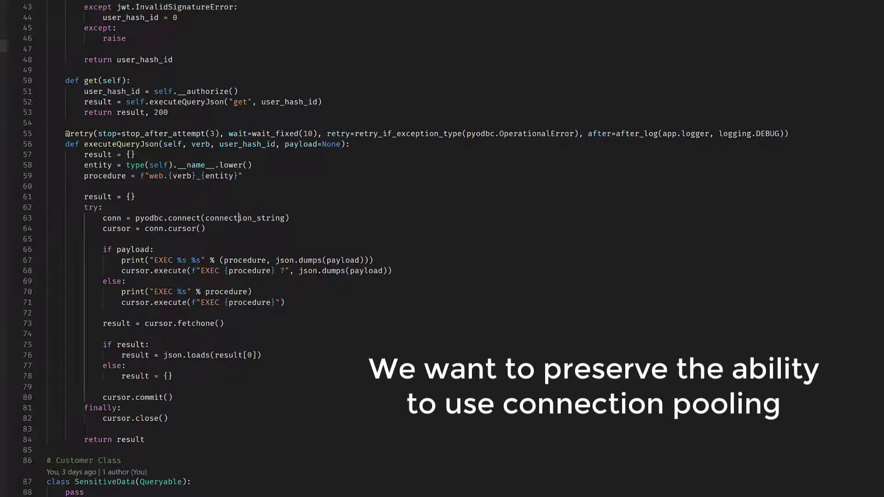
{"action": "mouse_move", "coordinate": [245, 219]}
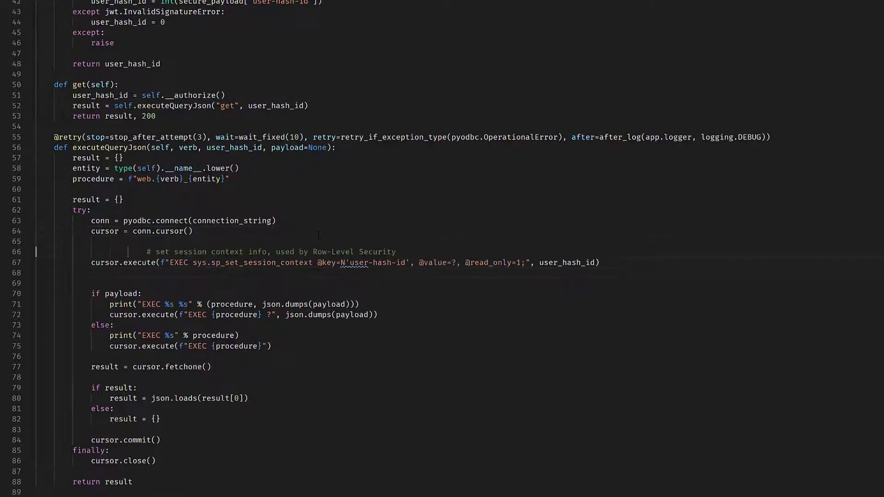
Tidy the sys.sp_set_session_context call's indentation and highlight its user-hash-id key.
{"action": "key", "text": "Delete"}
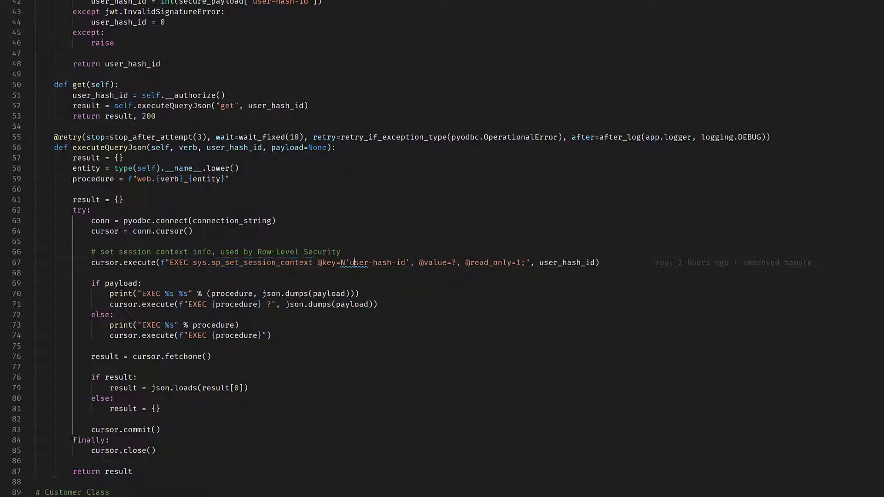
{"action": "double_click", "coordinate": [377, 263]}
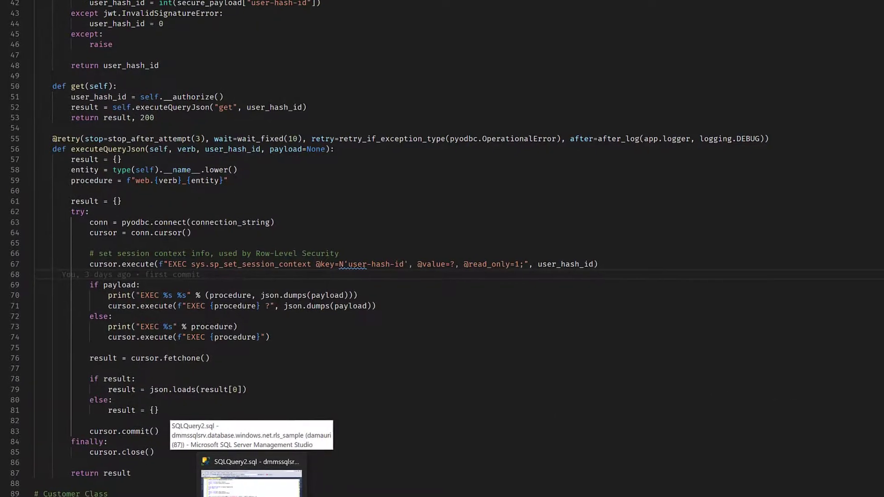
Execute ALTER SECURITY POLICY SensitiveDataPolicy WITH (STATE = ON) in SSMS.
{"action": "left_click", "coordinate": [250, 482]}
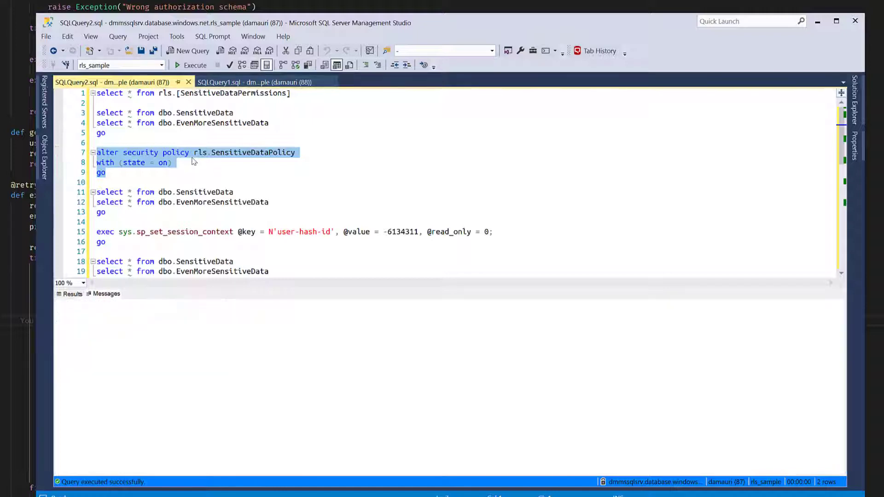
{"action": "left_click", "coordinate": [177, 65]}
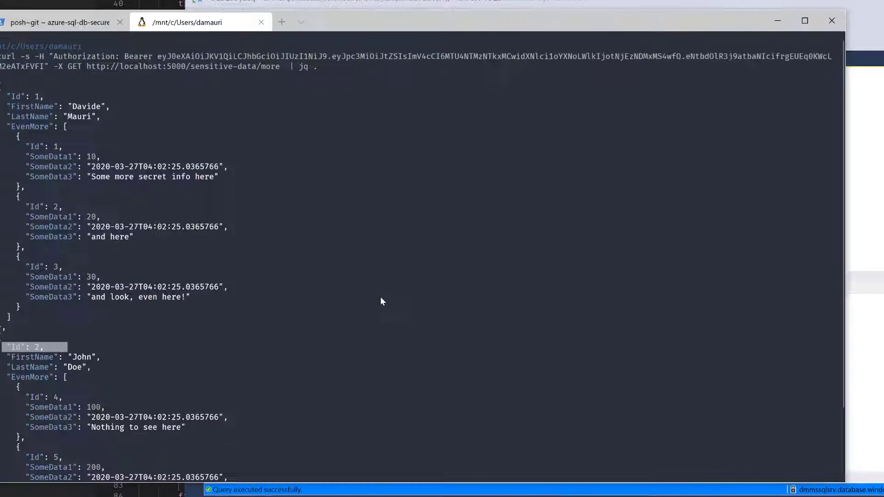
{"action": "scroll", "scroll_direction": "down", "scroll_amount": 3}
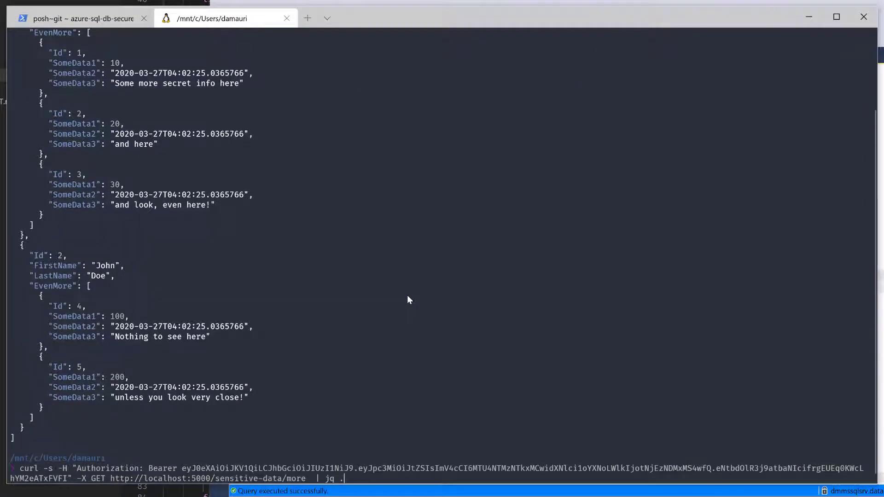
{"action": "key", "text": "Return"}
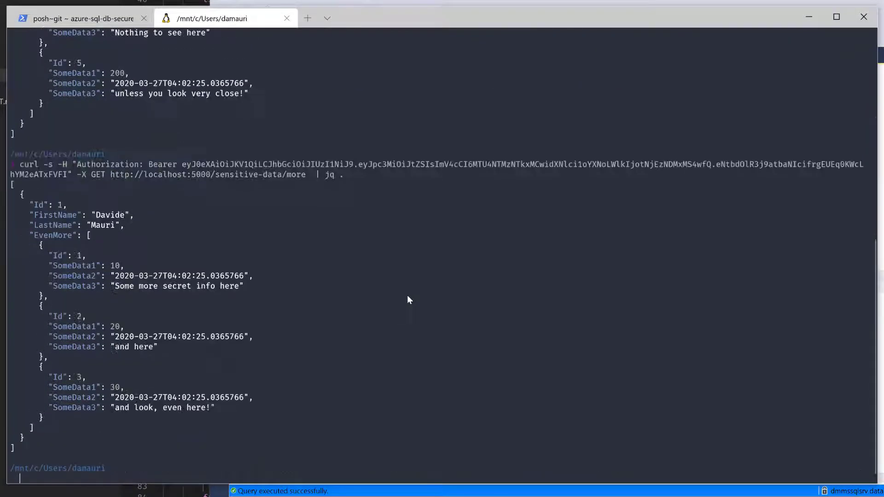
{"action": "mouse_move", "coordinate": [35, 446]}
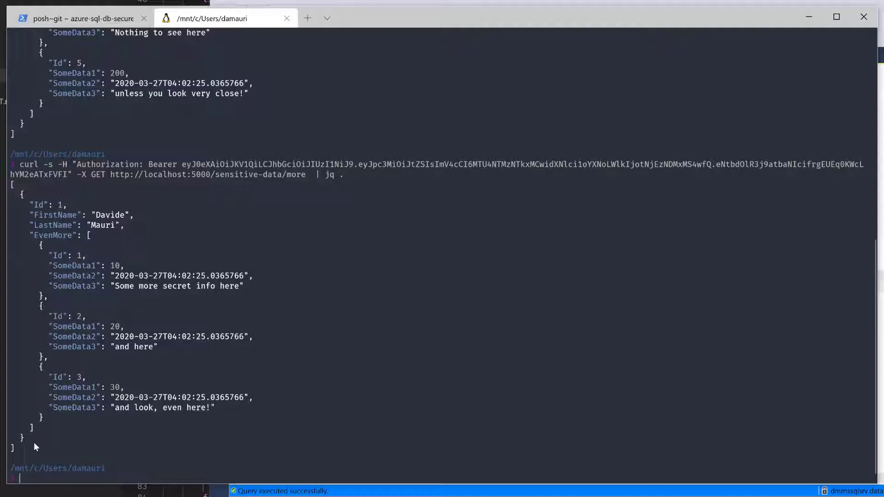
{"action": "mouse_move", "coordinate": [240, 235]}
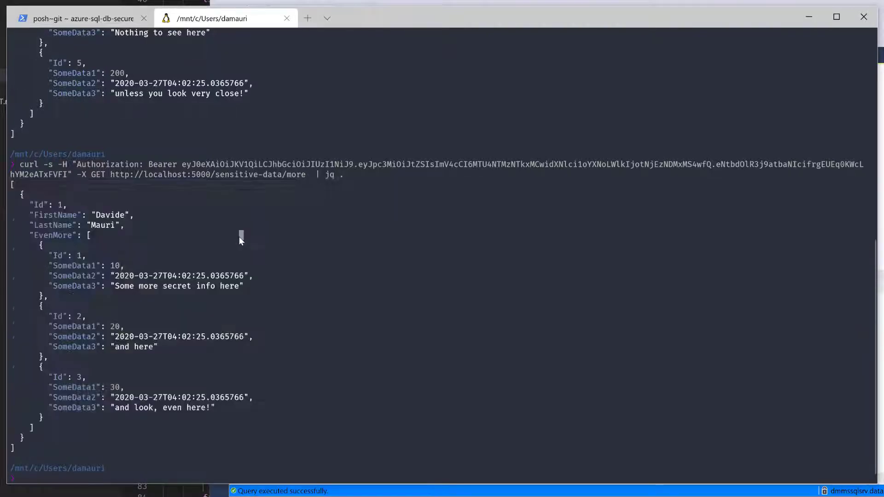
{"action": "mouse_move", "coordinate": [176, 170]}
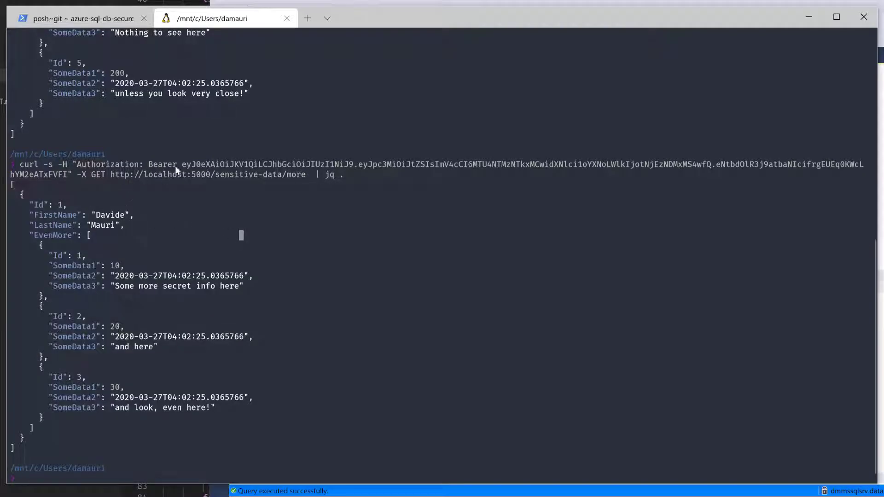
{"action": "left_click_drag", "start_coordinate": [179, 164], "coordinate": [65, 174]}
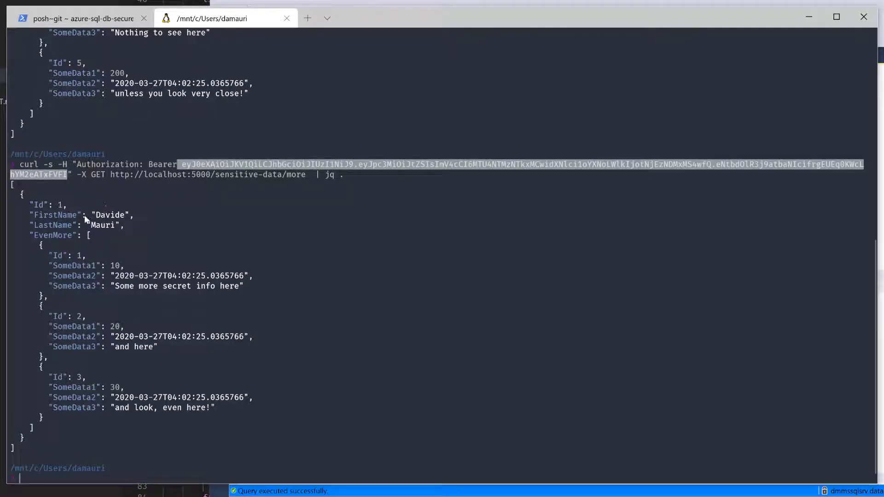
{"action": "mouse_move", "coordinate": [108, 224]}
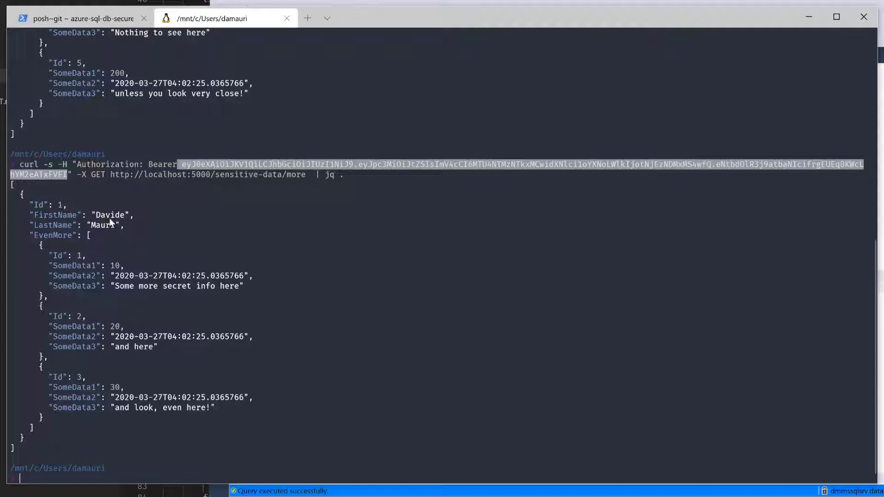
{"action": "mouse_move", "coordinate": [109, 225]}
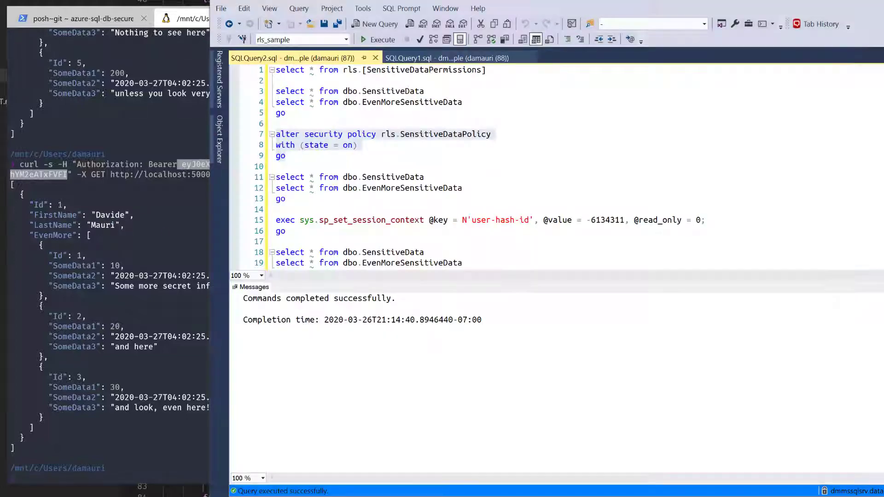
Copy web.get_sensitivedata's select body from SQLQuery1 to the end of SQLQuery2.
{"action": "left_click", "coordinate": [448, 57]}
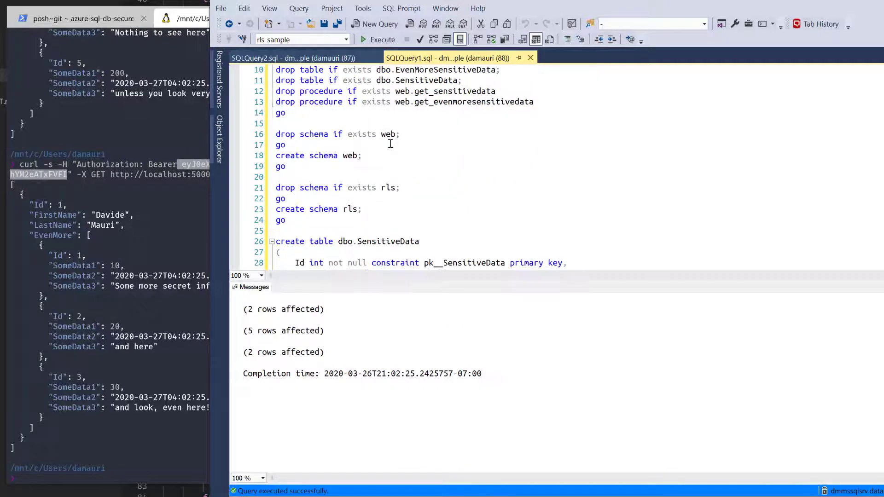
{"action": "scroll", "scroll_direction": "down", "scroll_amount": 3}
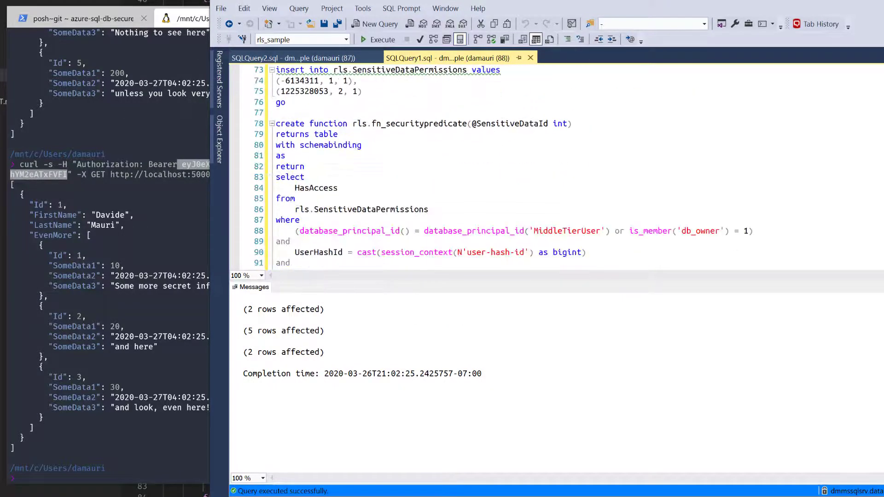
{"action": "scroll", "scroll_direction": "down", "scroll_amount": 3}
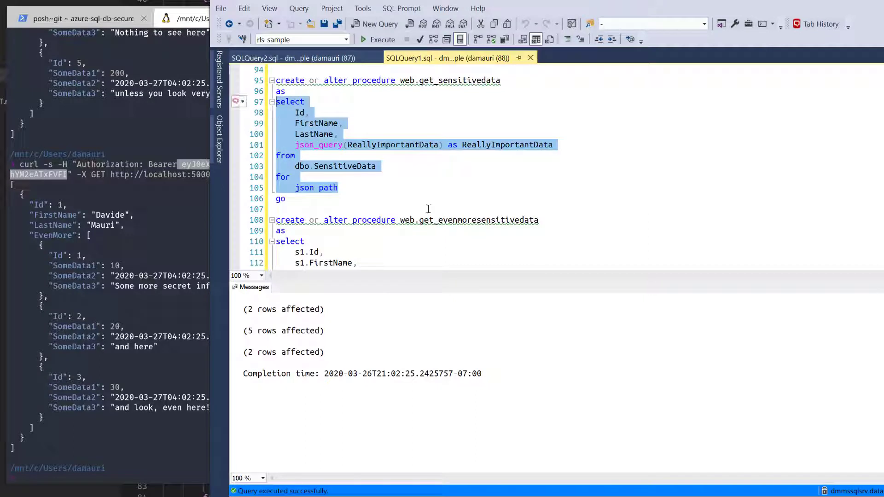
{"action": "mouse_move", "coordinate": [410, 154]}
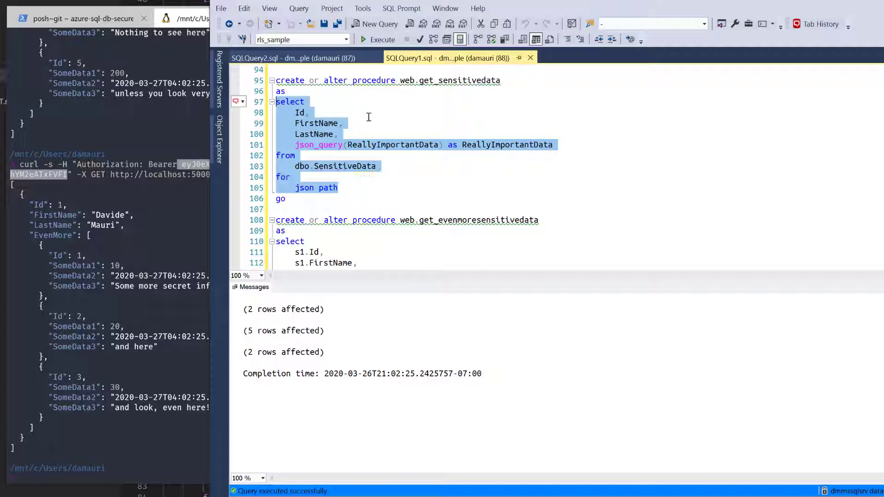
{"action": "left_click", "coordinate": [276, 58]}
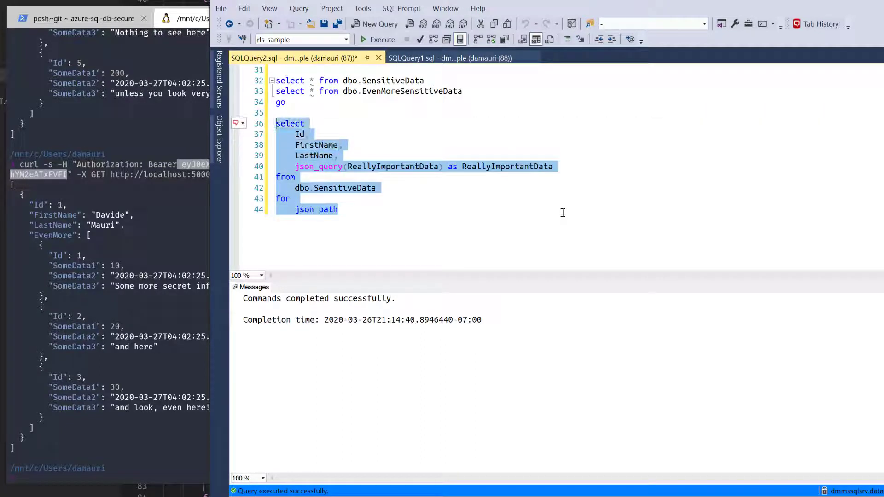
Run the JSON query with no session context, then as user -6134311.
{"action": "left_click", "coordinate": [382, 39]}
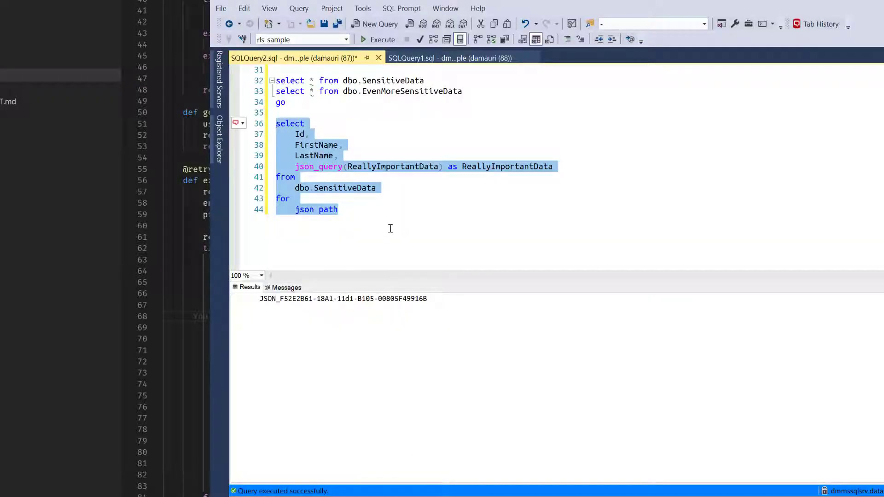
{"action": "scroll", "scroll_direction": "up", "scroll_amount": 3}
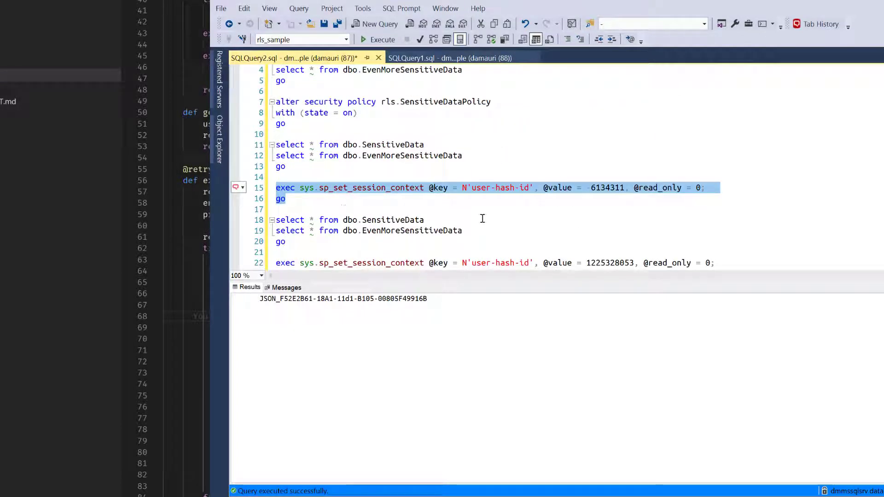
{"action": "mouse_move", "coordinate": [475, 195]}
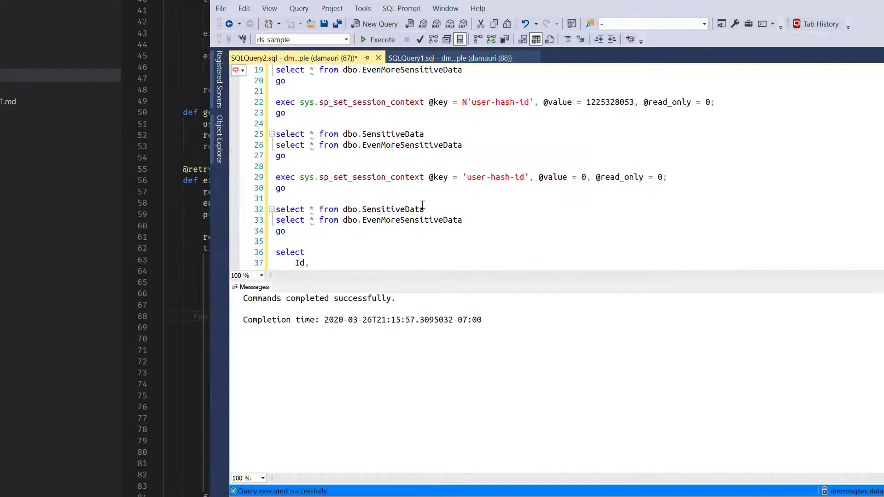
{"action": "scroll", "scroll_direction": "down", "scroll_amount": 3}
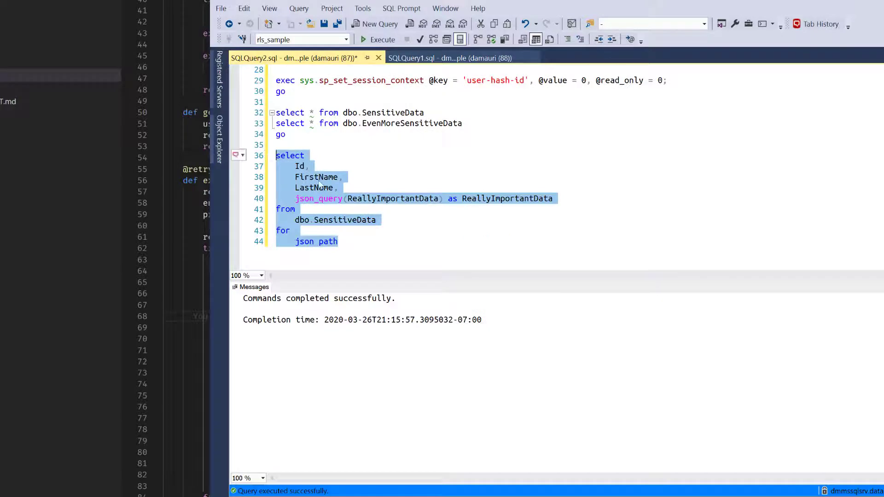
{"action": "left_click", "coordinate": [382, 40]}
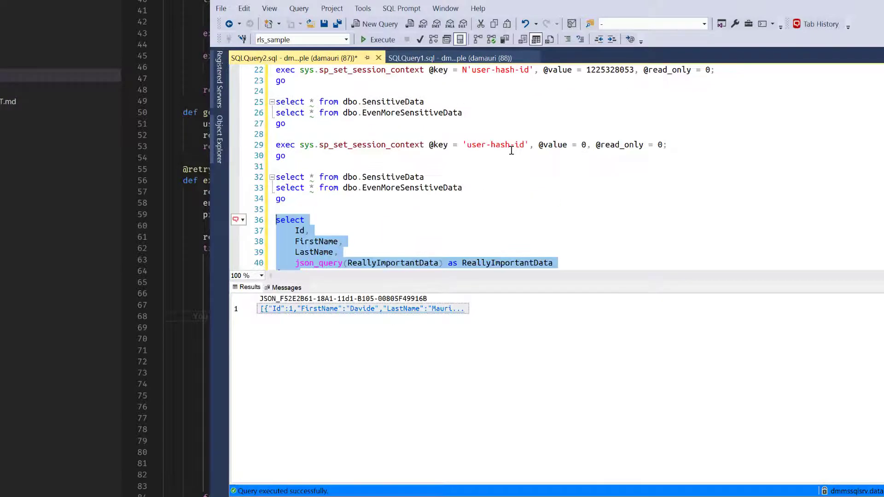
{"action": "scroll", "scroll_direction": "up", "scroll_amount": 3}
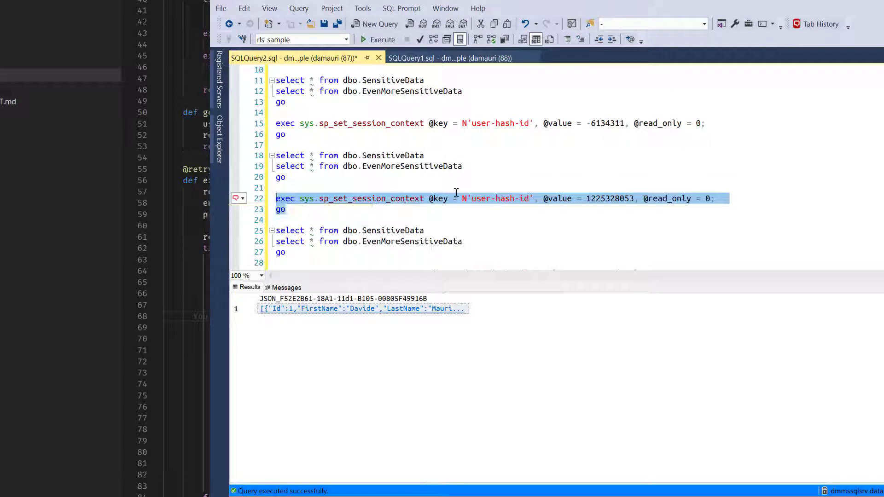
{"action": "mouse_move", "coordinate": [712, 203]}
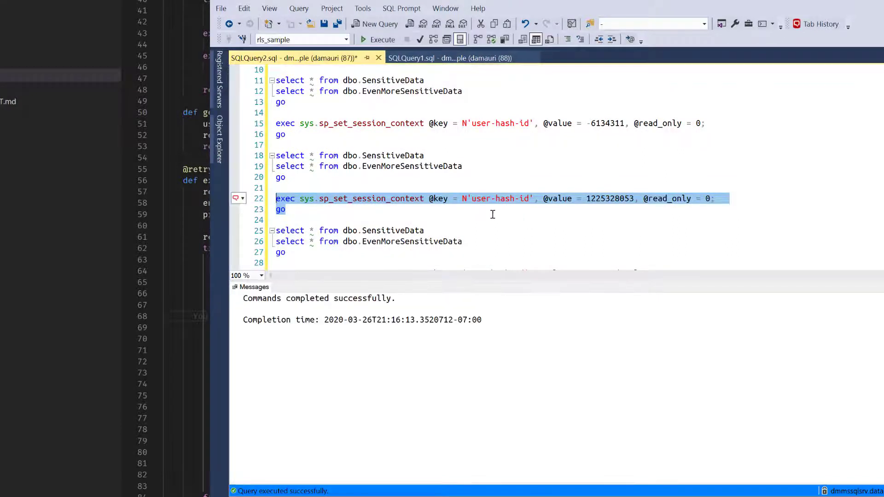
{"action": "scroll", "scroll_direction": "down", "scroll_amount": 3}
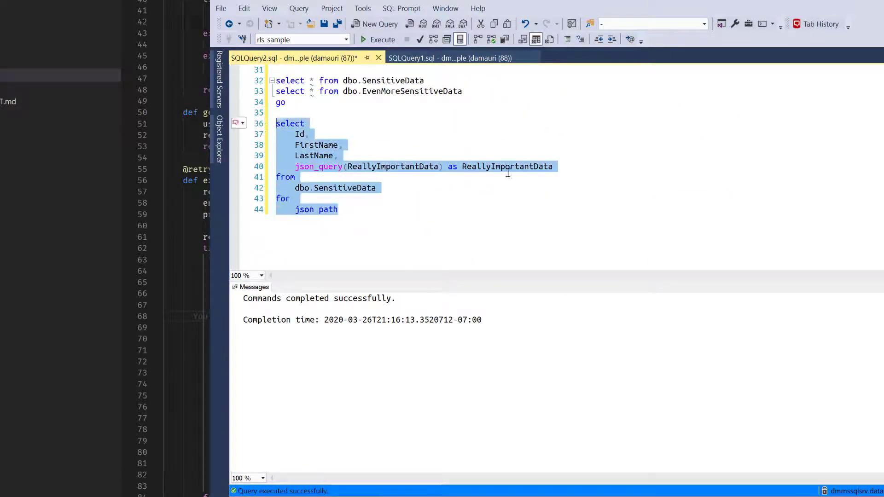
{"action": "left_click", "coordinate": [382, 40]}
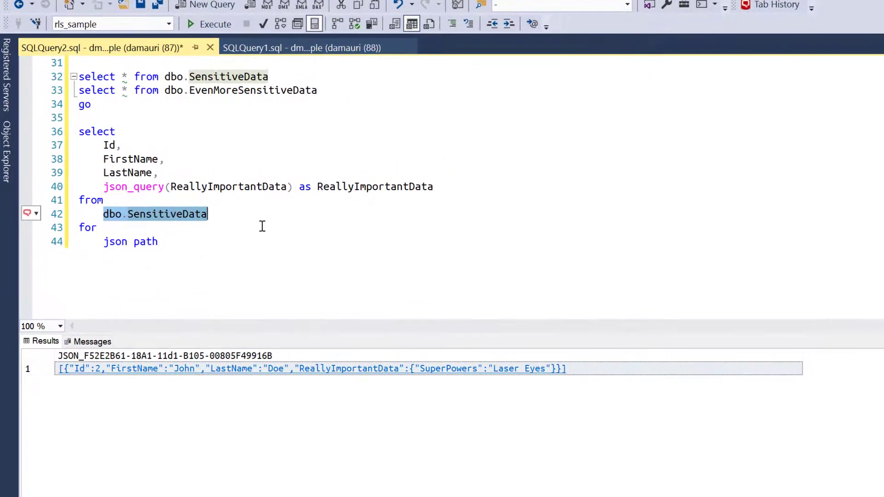
{"action": "mouse_move", "coordinate": [324, 203]}
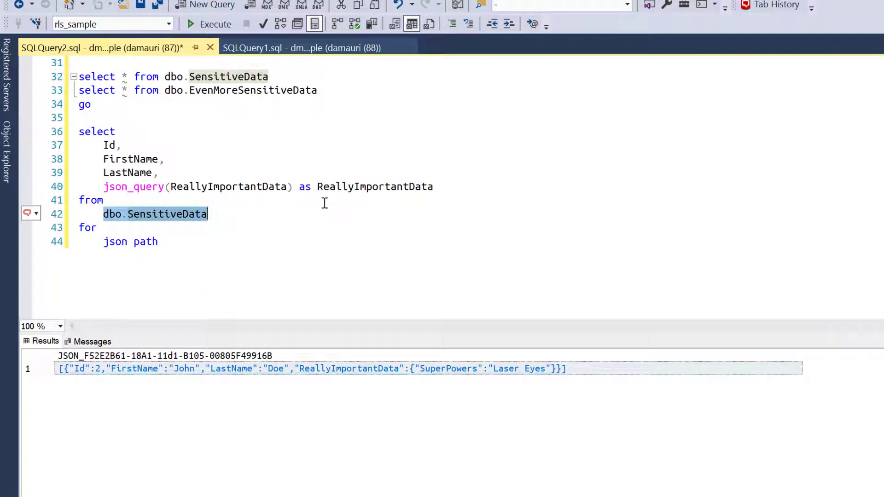
{"action": "scroll", "scroll_direction": "up", "scroll_amount": 3}
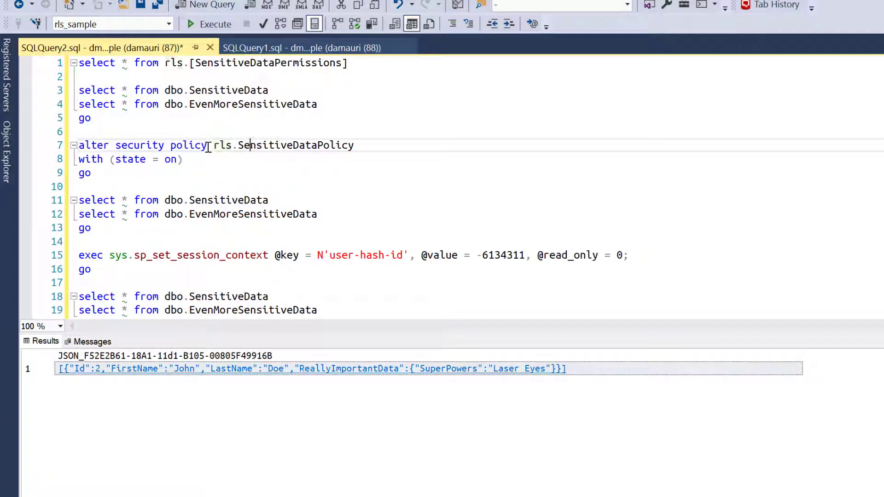
Highlight SensitiveDataPolicy, Id and fn_SecurityPredicate in the create security policy statement.
{"action": "double_click", "coordinate": [295, 145]}
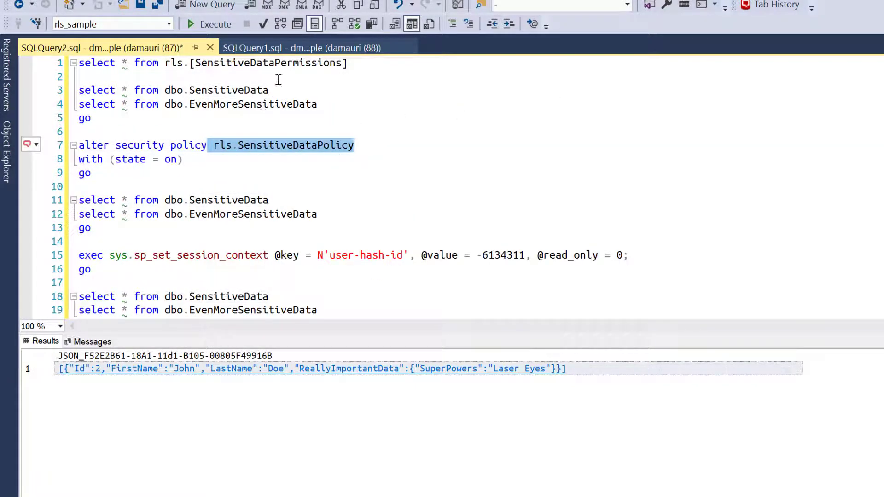
{"action": "left_click", "coordinate": [302, 47]}
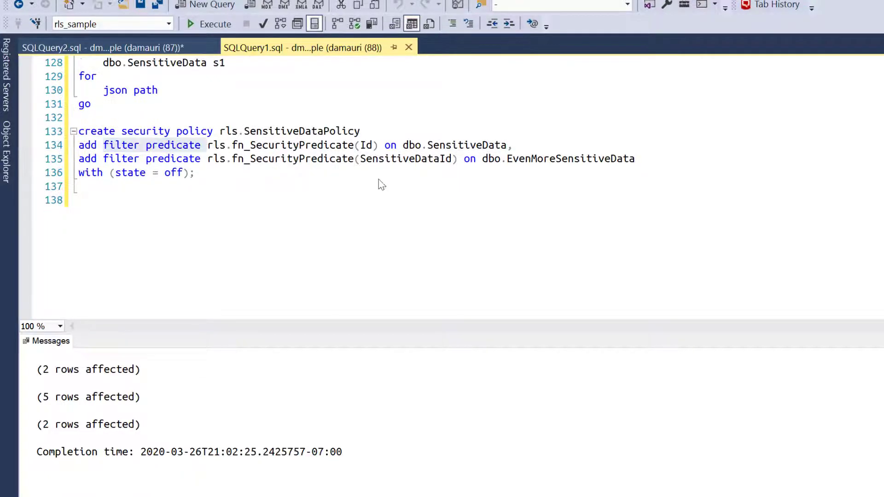
{"action": "double_click", "coordinate": [455, 145]}
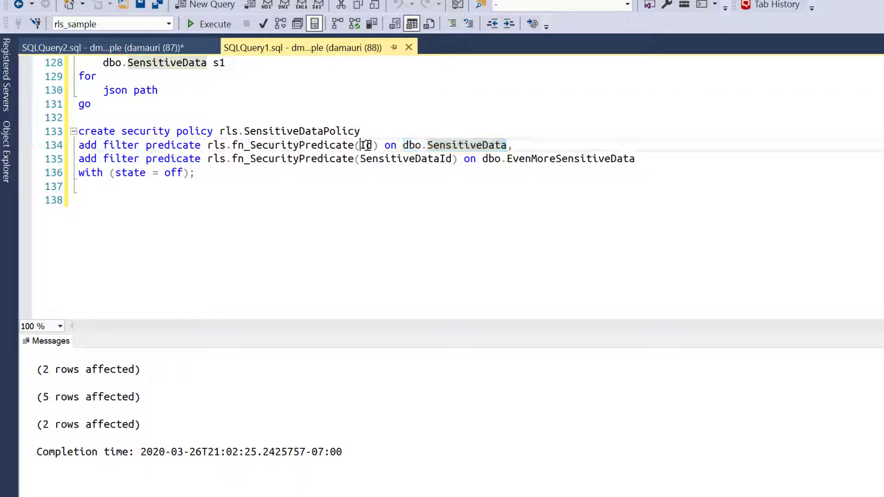
{"action": "double_click", "coordinate": [365, 145]}
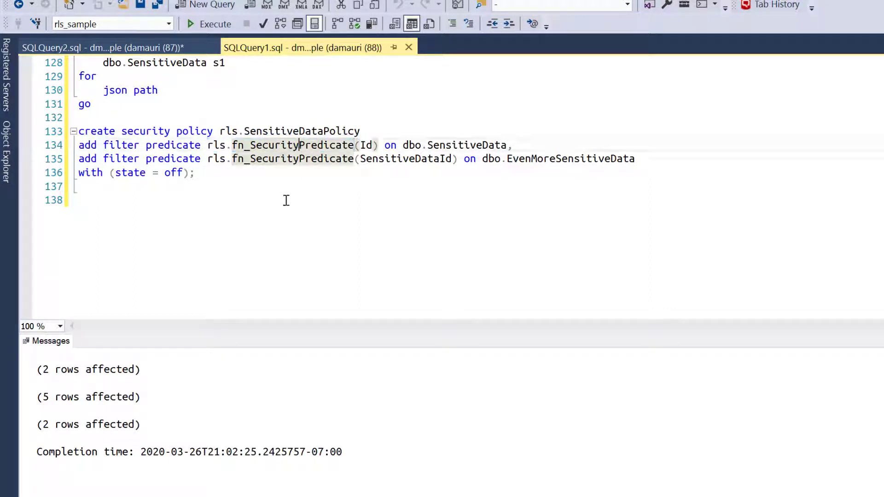
{"action": "mouse_move", "coordinate": [289, 212]}
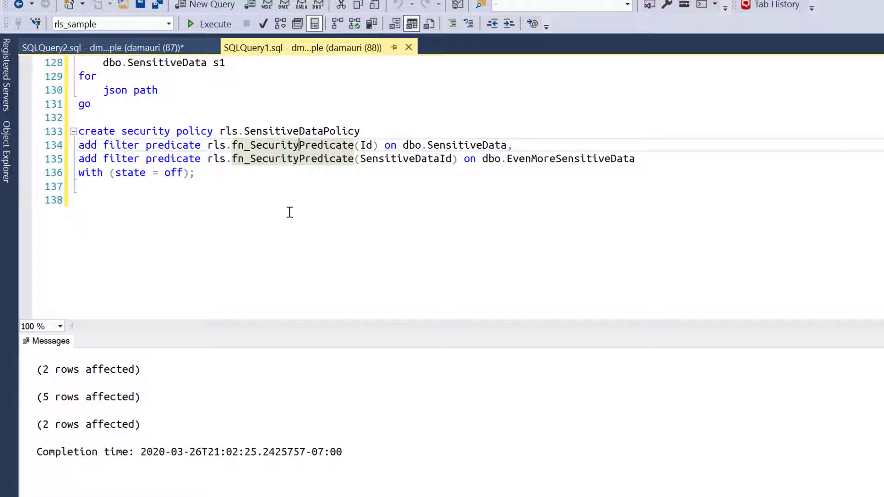
{"action": "mouse_move", "coordinate": [311, 220]}
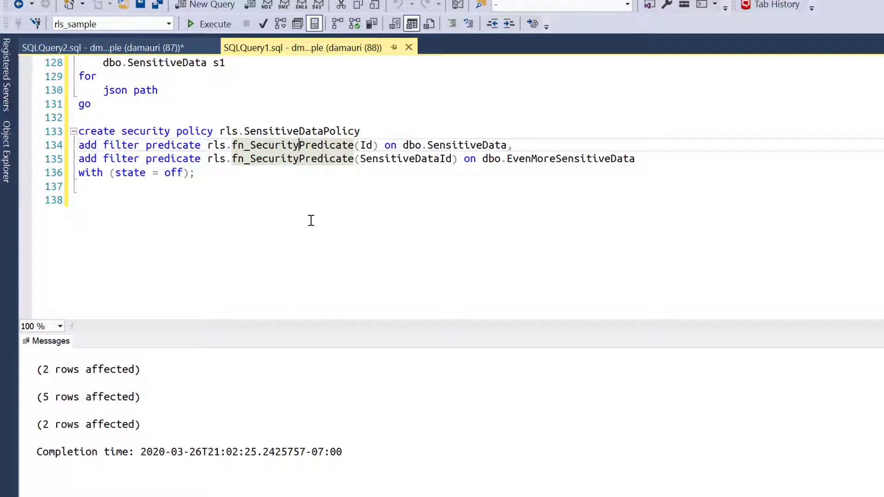
{"action": "scroll", "scroll_direction": "up", "scroll_amount": 3}
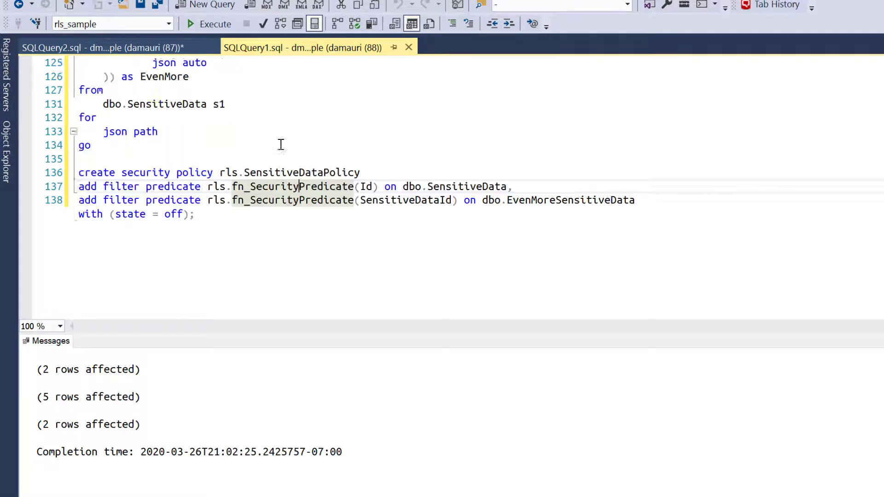
{"action": "scroll", "scroll_direction": "up", "scroll_amount": 3}
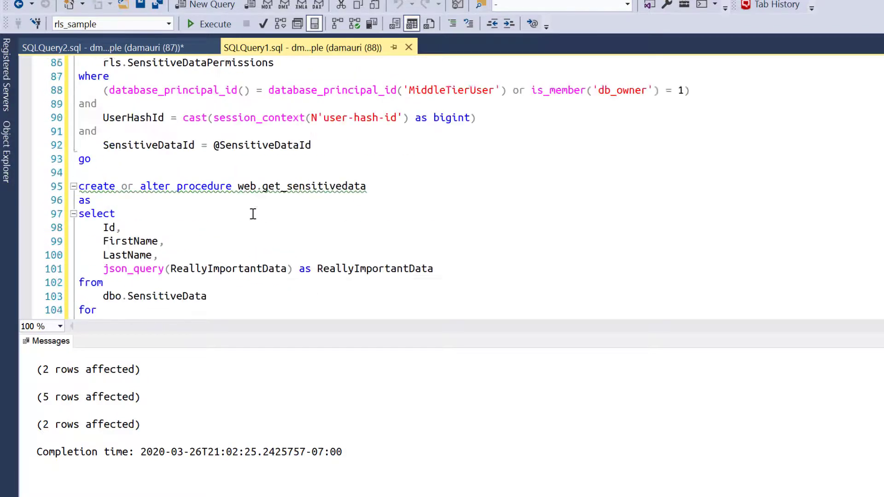
{"action": "scroll", "scroll_direction": "up", "scroll_amount": 3}
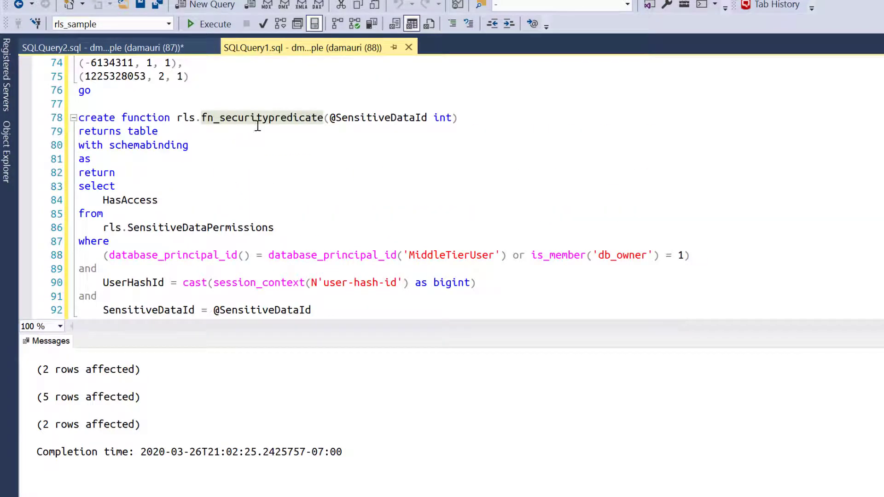
{"action": "scroll", "scroll_direction": "down", "scroll_amount": 3}
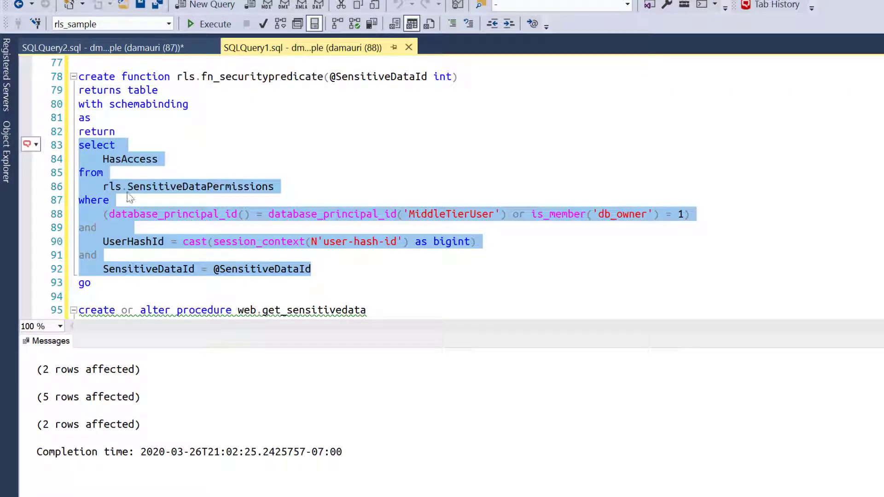
{"action": "left_click", "coordinate": [103, 186]}
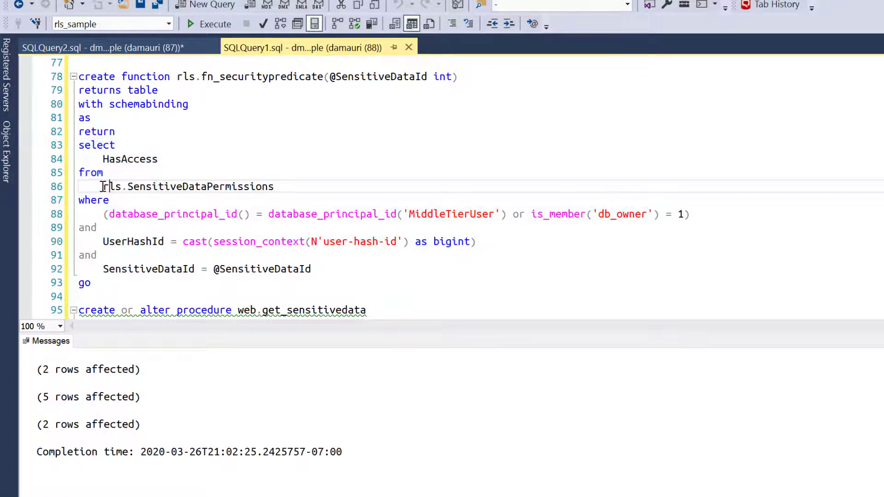
{"action": "double_click", "coordinate": [188, 186]}
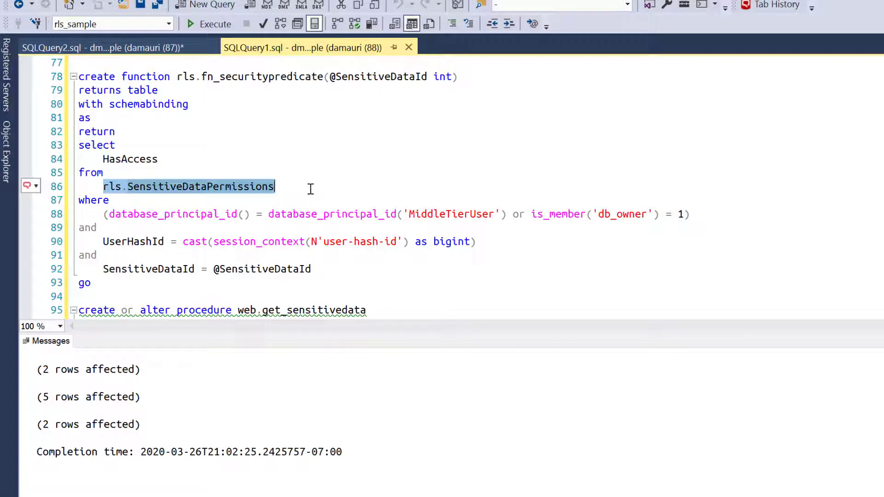
{"action": "mouse_move", "coordinate": [220, 241]}
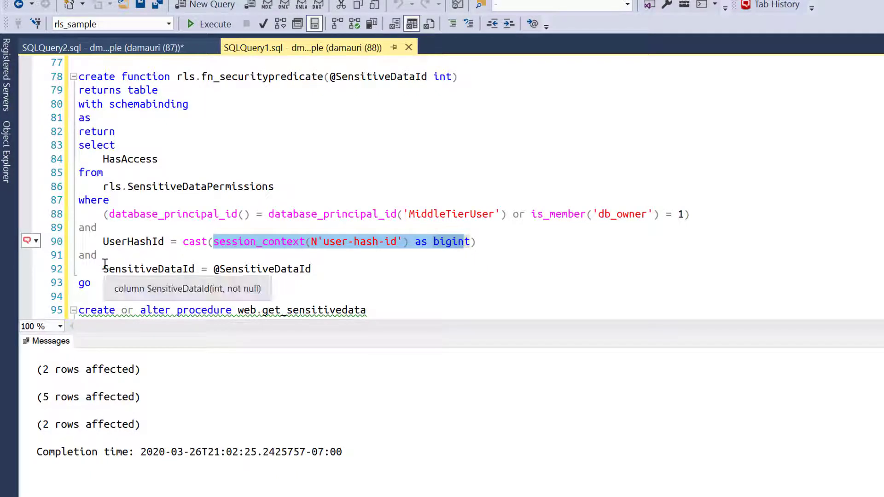
{"action": "left_click", "coordinate": [101, 269]}
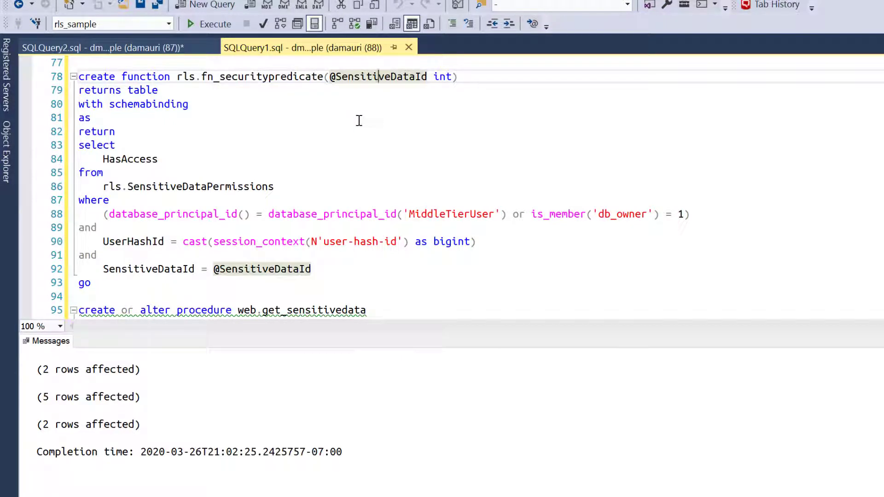
{"action": "mouse_move", "coordinate": [239, 214]}
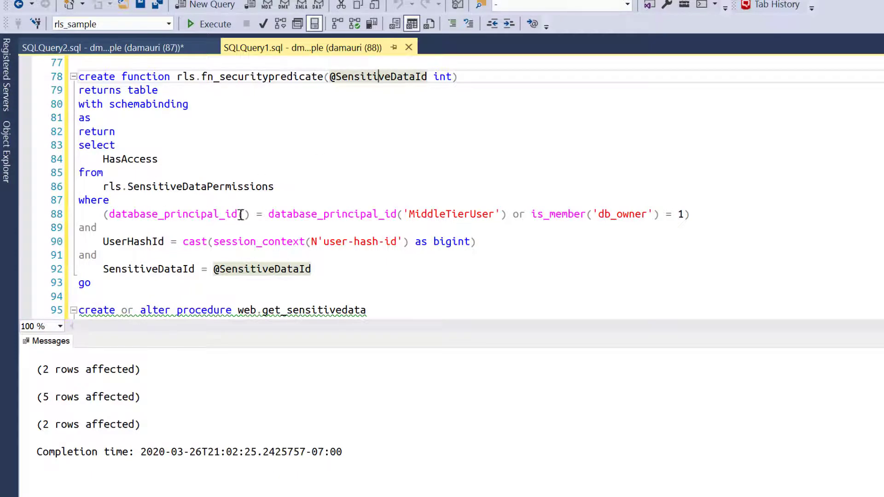
{"action": "scroll", "scroll_direction": "down", "scroll_amount": 3}
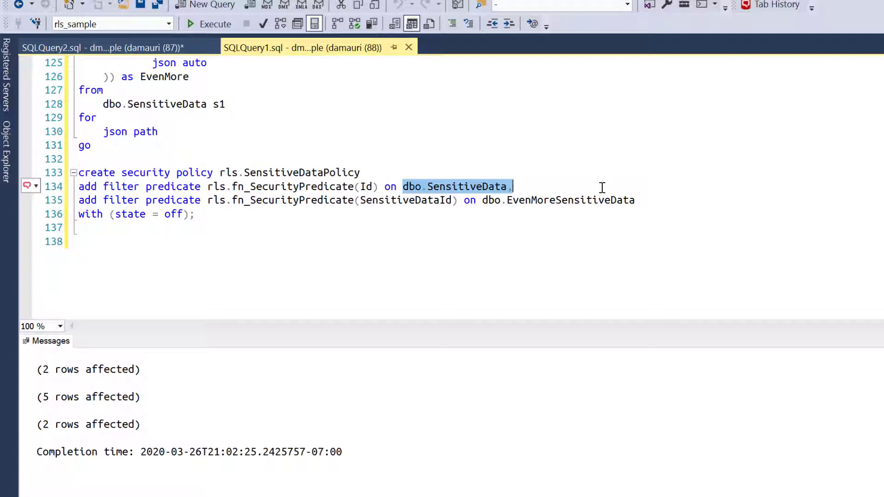
{"action": "mouse_move", "coordinate": [604, 189]}
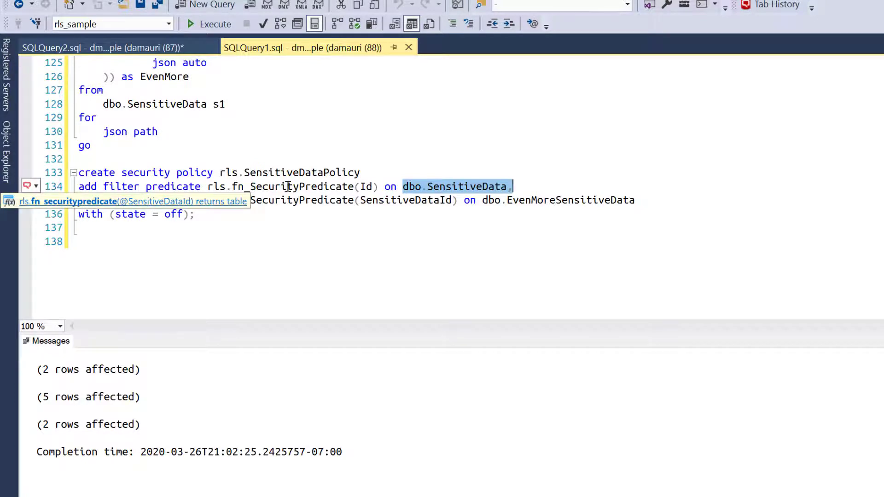
Clear the dbo.SensitiveData highlight and view the test script's -6134311 result.
{"action": "left_click", "coordinate": [367, 186]}
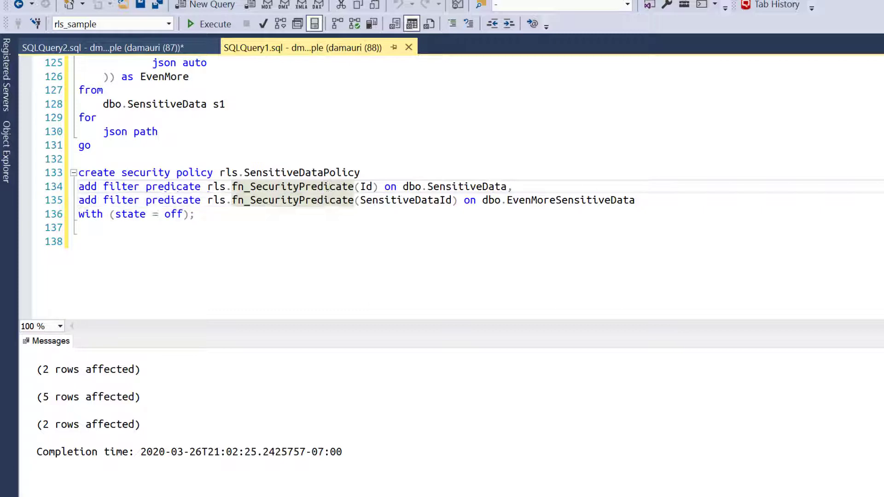
{"action": "scroll", "scroll_direction": "up", "scroll_amount": 3}
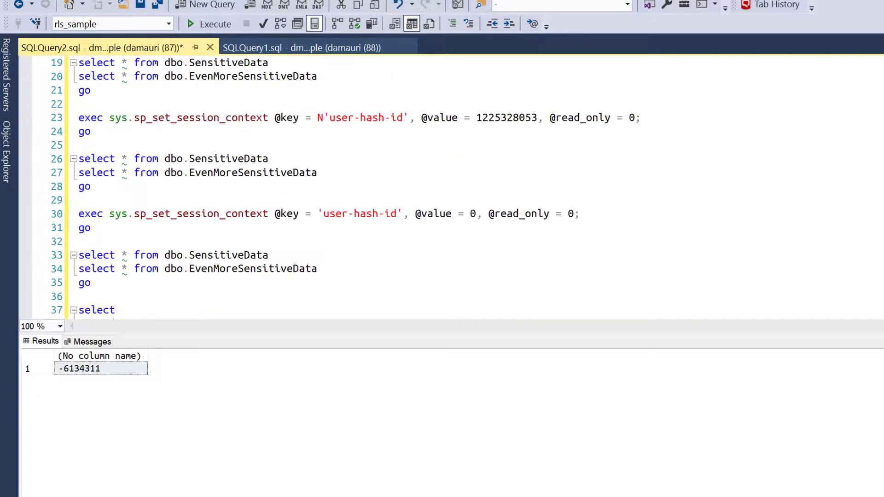
Rerun the rls.[SensitiveDataPermissions] query, then return to the SQLQuery1.sql setup script.
{"action": "scroll", "scroll_direction": "up", "scroll_amount": 3}
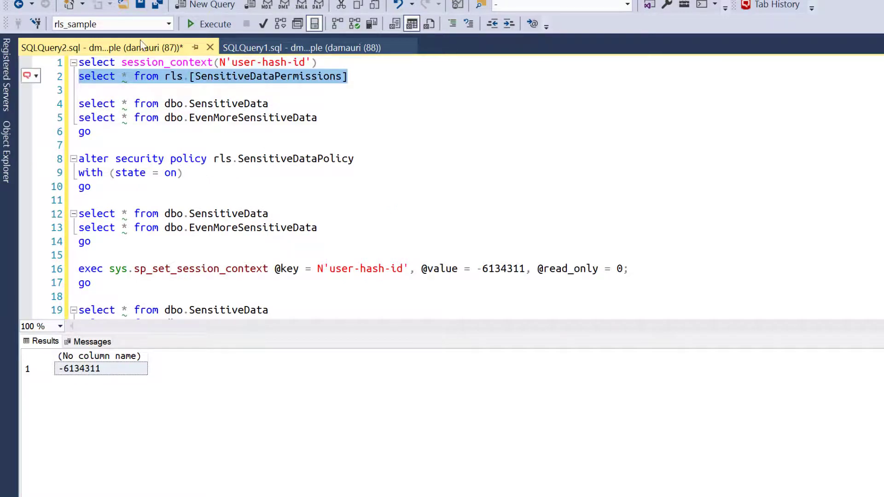
{"action": "left_click", "coordinate": [215, 24]}
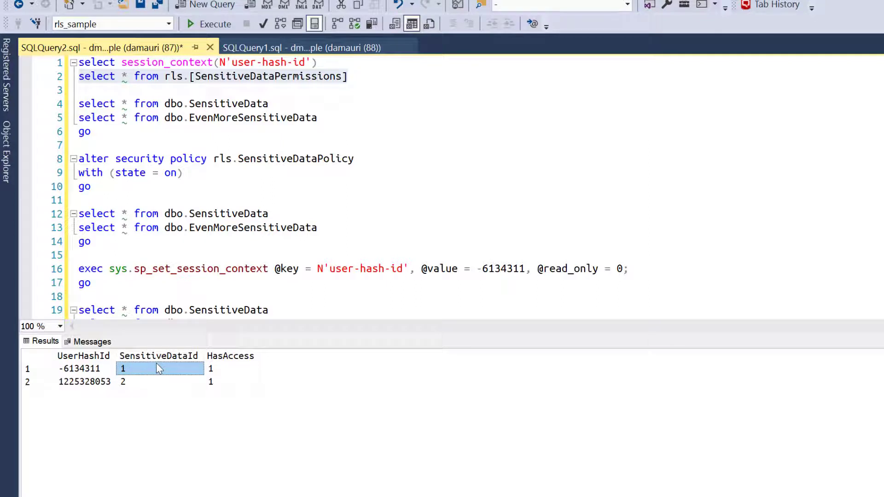
{"action": "mouse_move", "coordinate": [245, 289]}
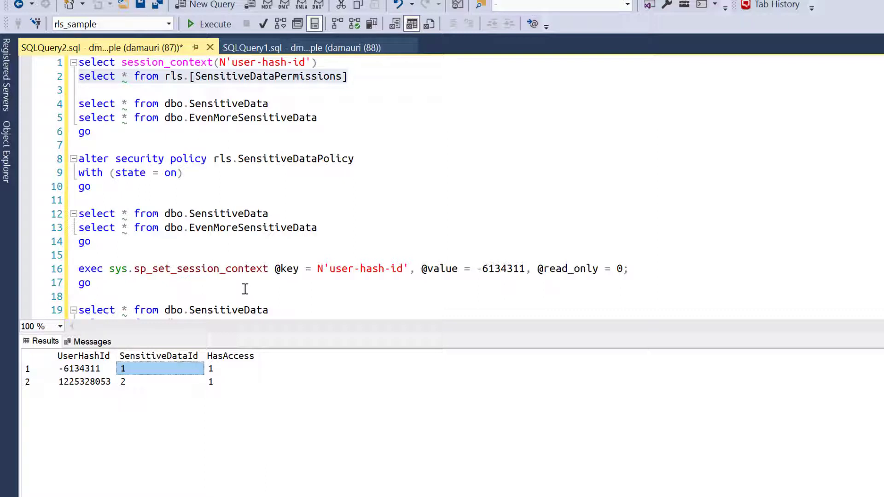
{"action": "mouse_move", "coordinate": [271, 288]}
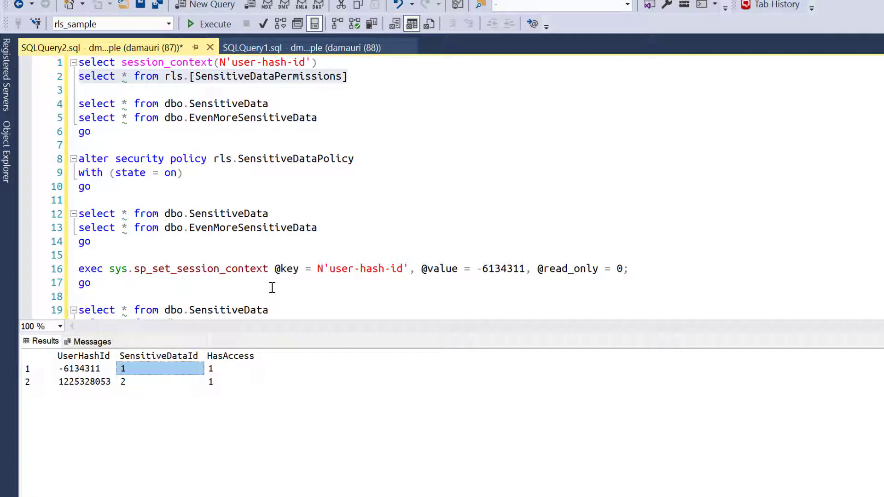
{"action": "mouse_move", "coordinate": [568, 244]}
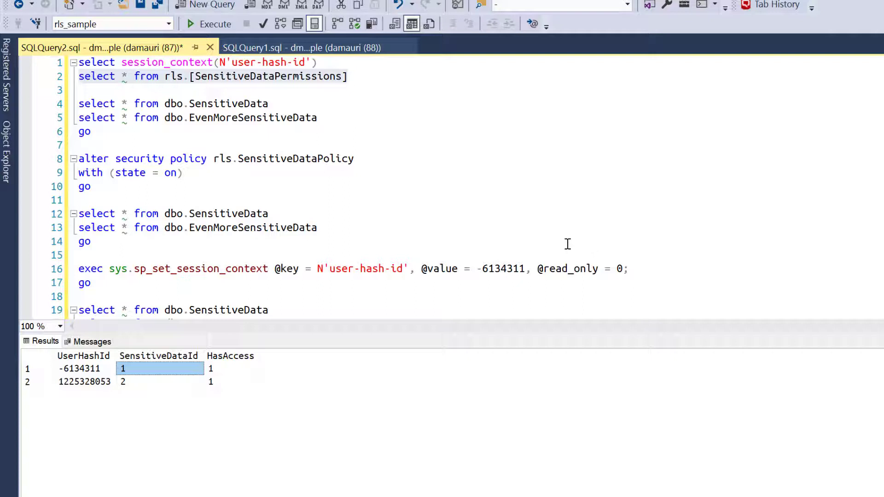
{"action": "mouse_move", "coordinate": [389, 118]}
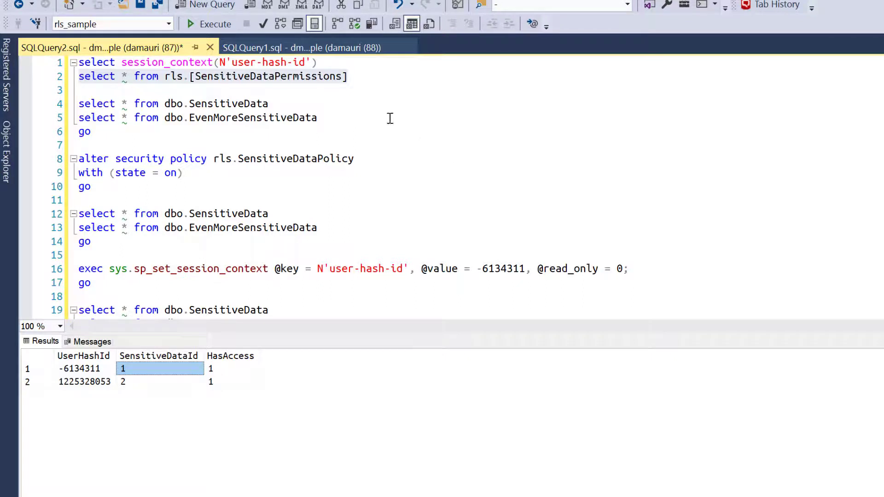
{"action": "left_click", "coordinate": [301, 47]}
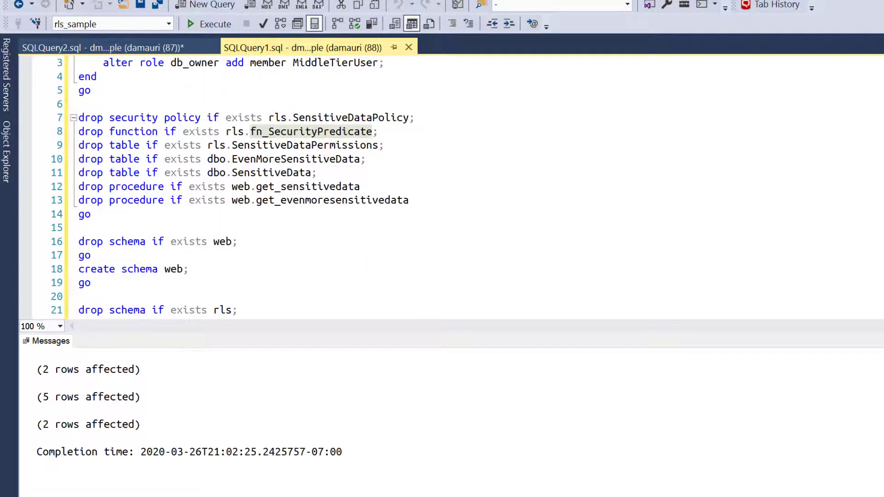
Scroll to the web.get_sensitivedata procedure and highlight its JSON SELECT body.
{"action": "scroll", "scroll_direction": "down", "scroll_amount": 3}
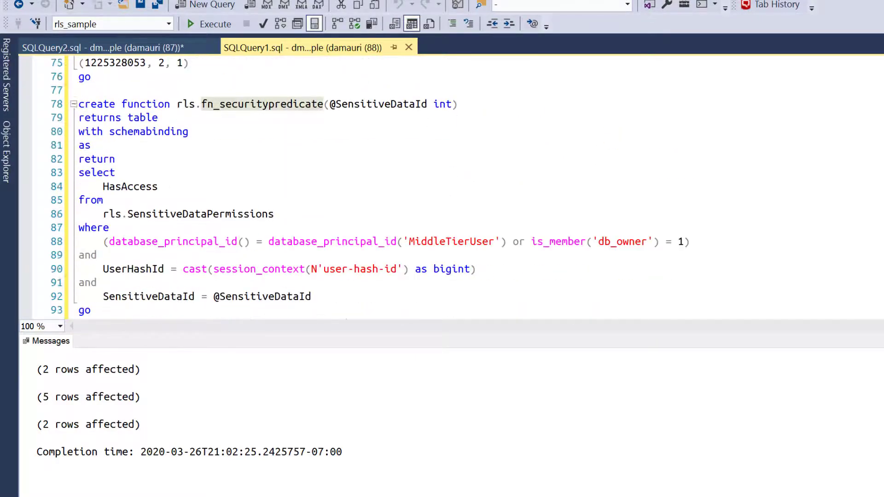
{"action": "scroll", "scroll_direction": "down", "scroll_amount": 3}
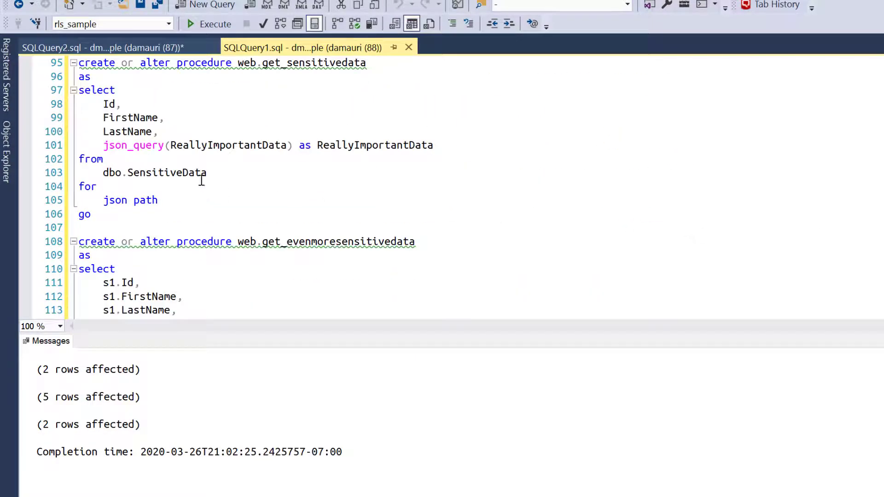
{"action": "double_click", "coordinate": [152, 173]}
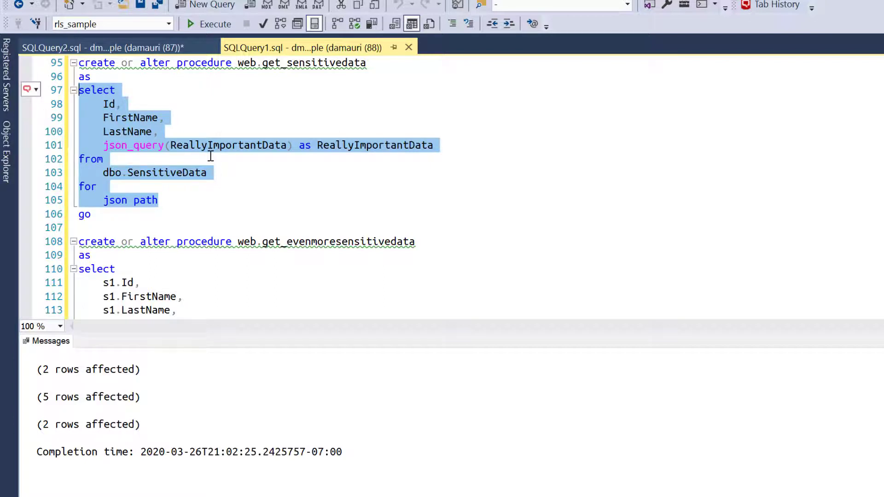
{"action": "mouse_move", "coordinate": [223, 173]}
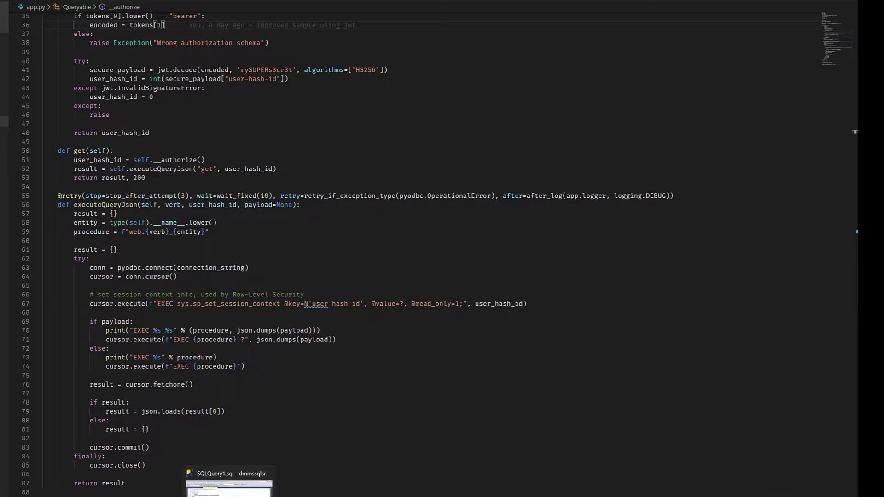
{"action": "left_click", "coordinate": [228, 482]}
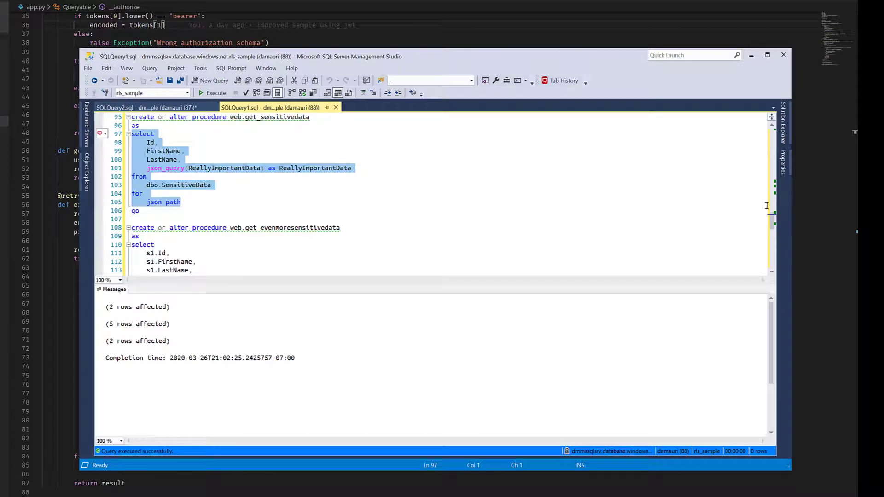
{"action": "scroll", "scroll_direction": "down", "scroll_amount": 3}
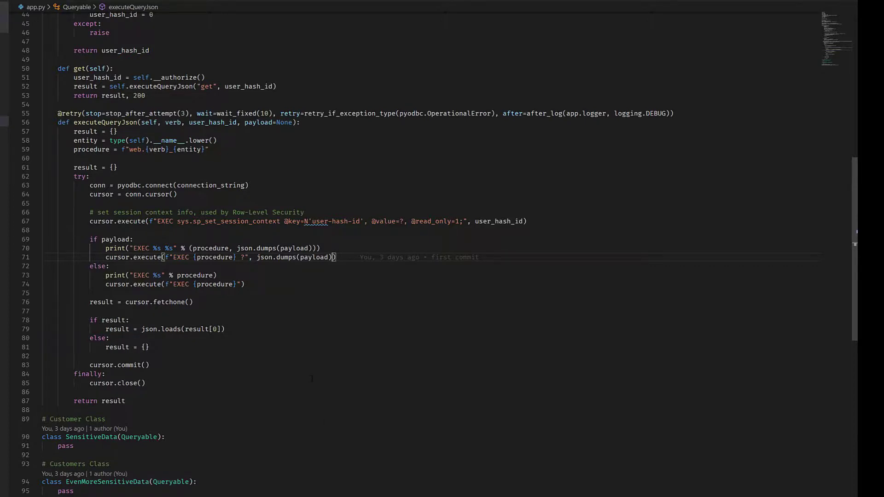
{"action": "mouse_move", "coordinate": [284, 453]}
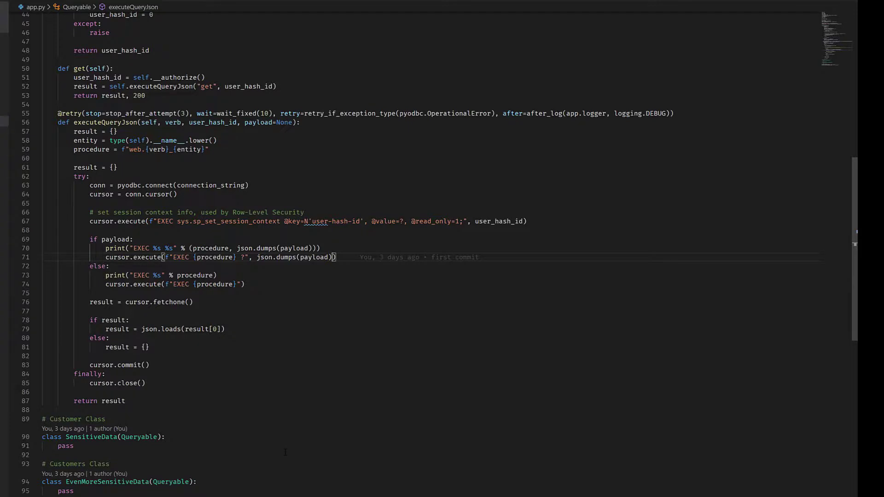